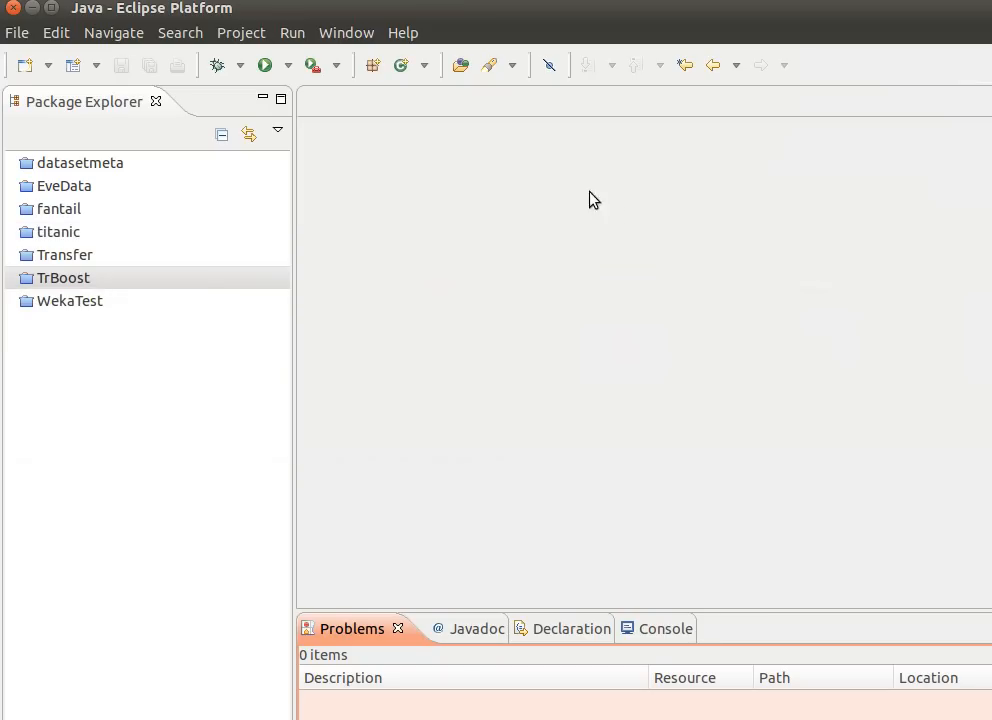
Step: Create a new Java project called weka-api using the New > Java Project wizard
{"action": "left_click", "coordinate": [25, 63]}
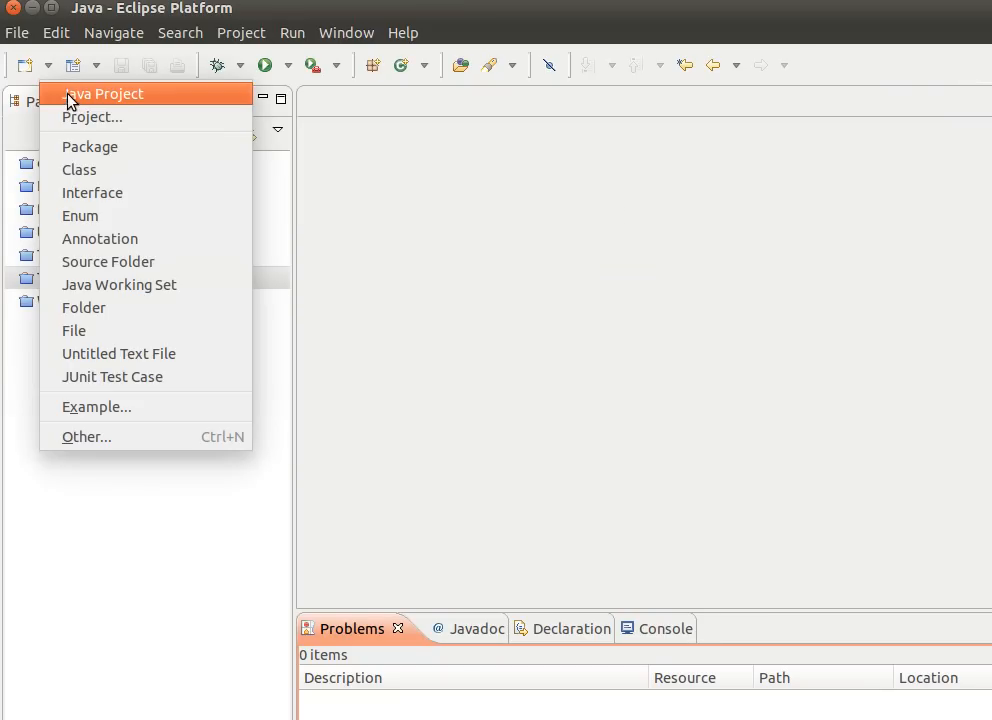
{"action": "left_click", "coordinate": [104, 93]}
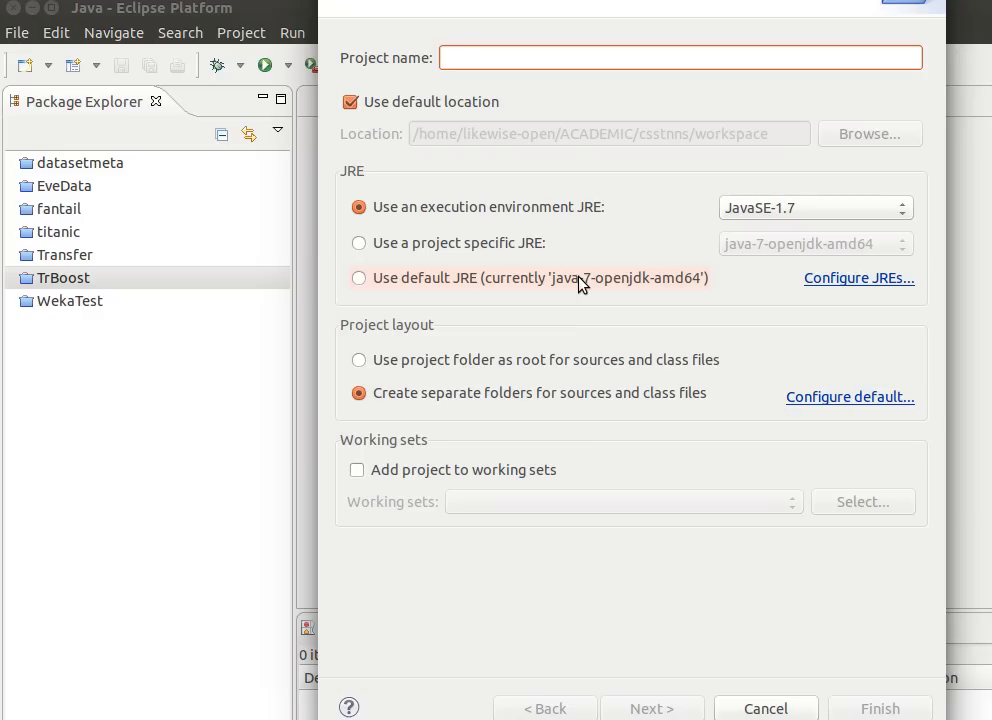
{"action": "type", "text": "weka"}
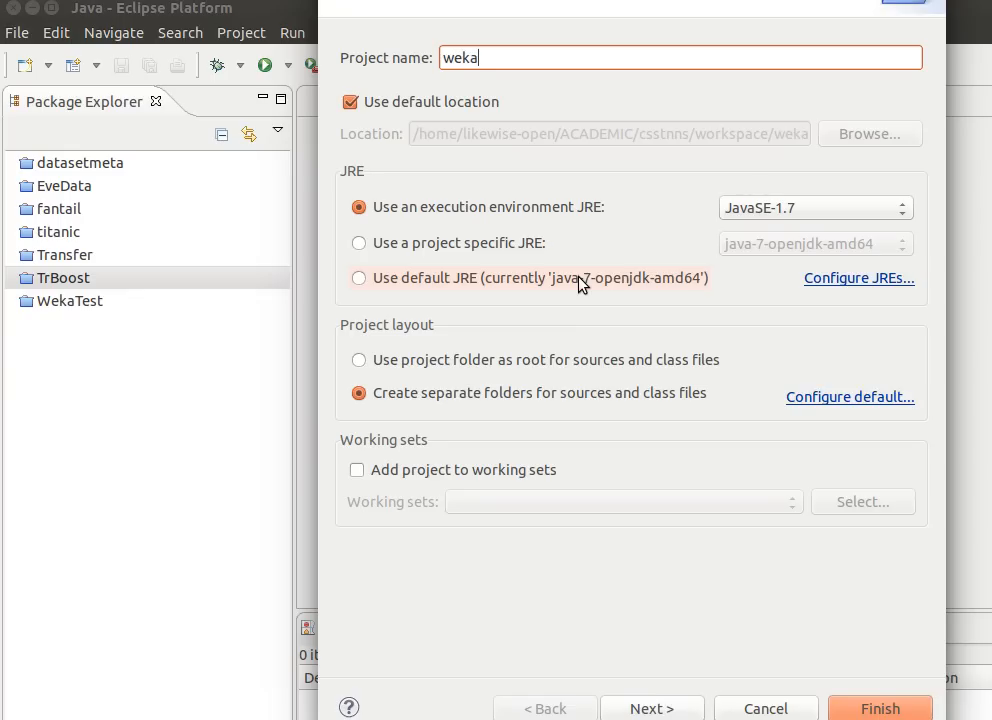
{"action": "type", "text": "-api"}
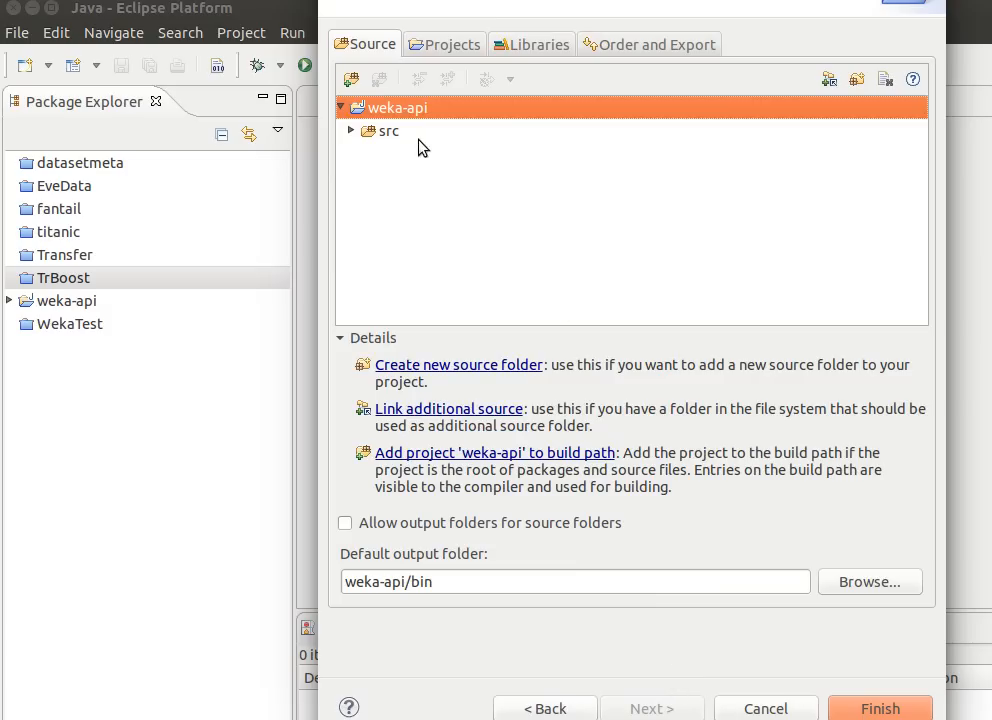
{"action": "left_click", "coordinate": [388, 131]}
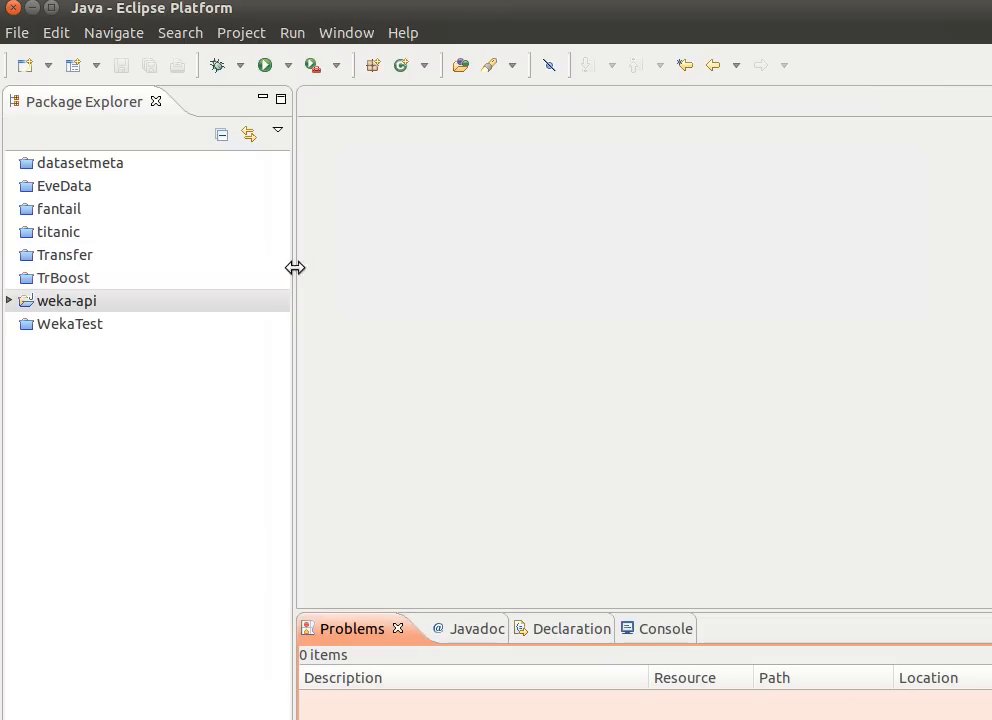
Step: Add a class HelloWeka in package weka.api under weka-api's src folder
{"action": "left_click", "coordinate": [64, 300]}
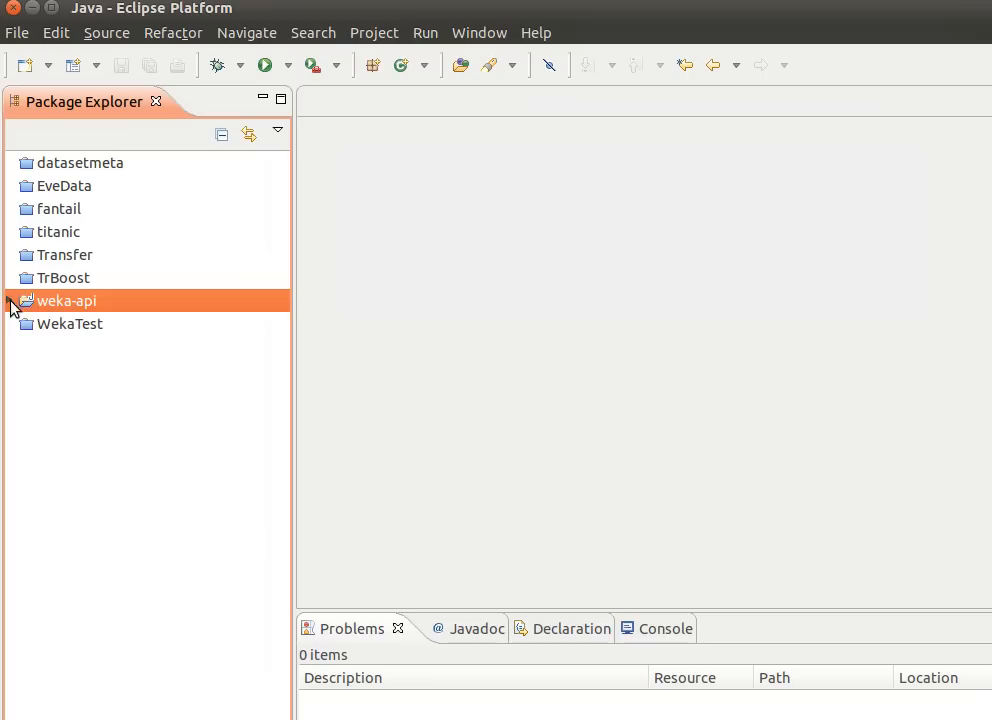
{"action": "left_click", "coordinate": [11, 300]}
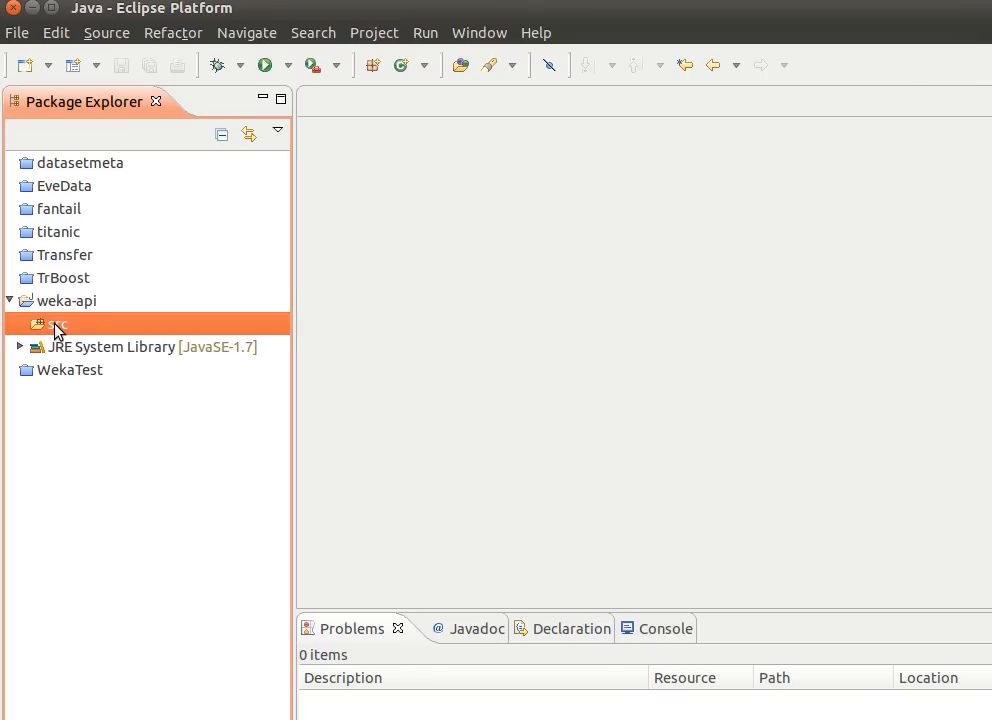
{"action": "right_click", "coordinate": [50, 323]}
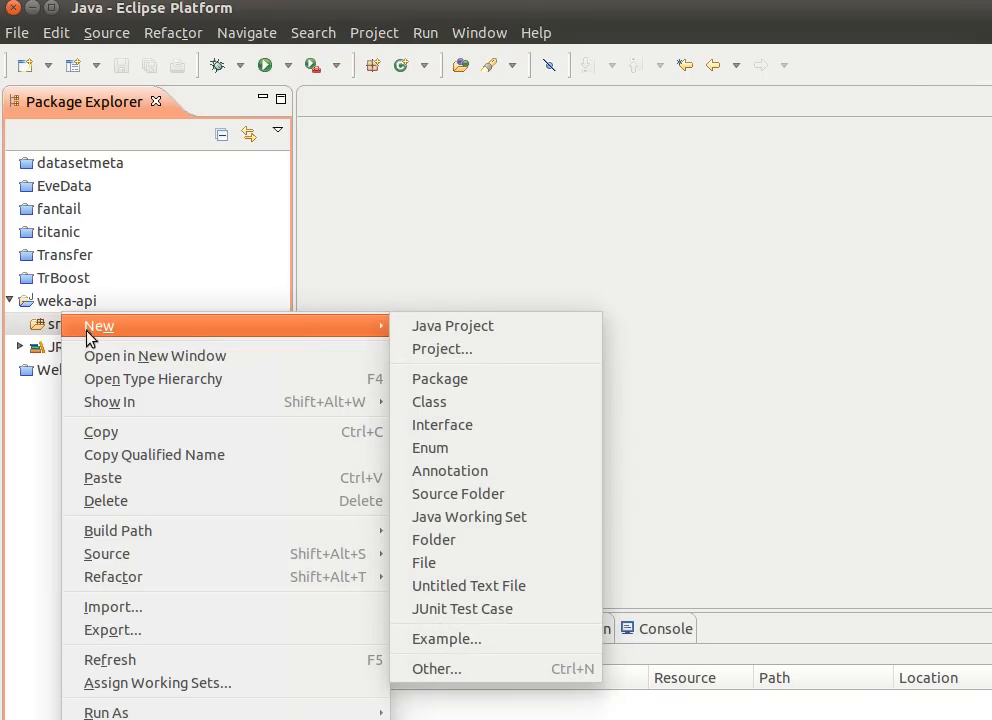
{"action": "left_click", "coordinate": [429, 402]}
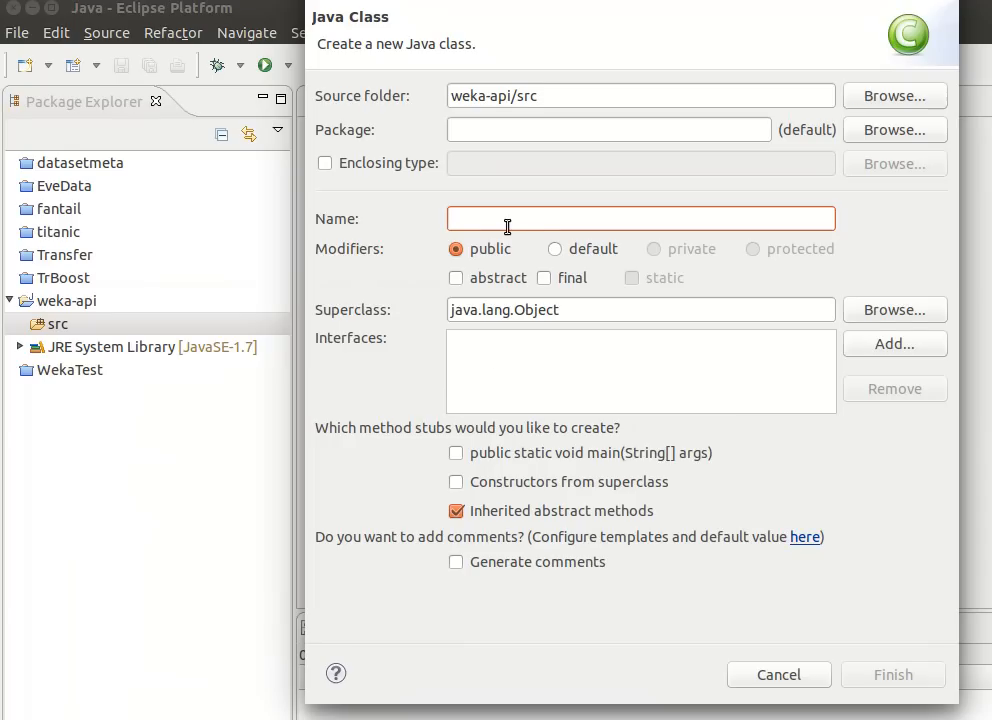
{"action": "type", "text": "H"}
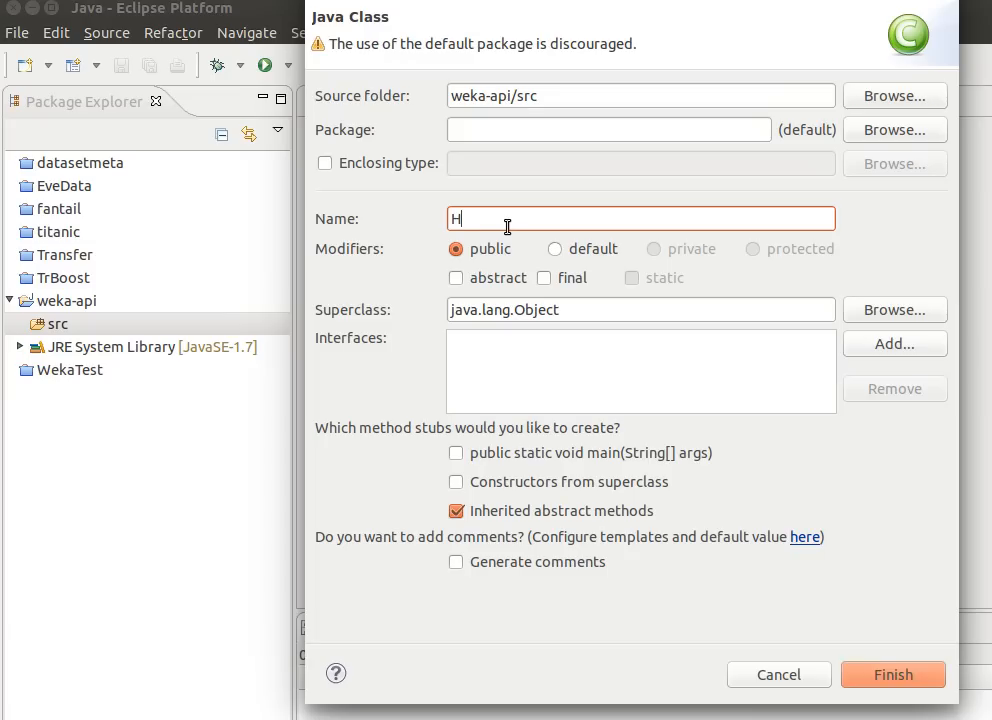
{"action": "type", "text": "elloWeka"}
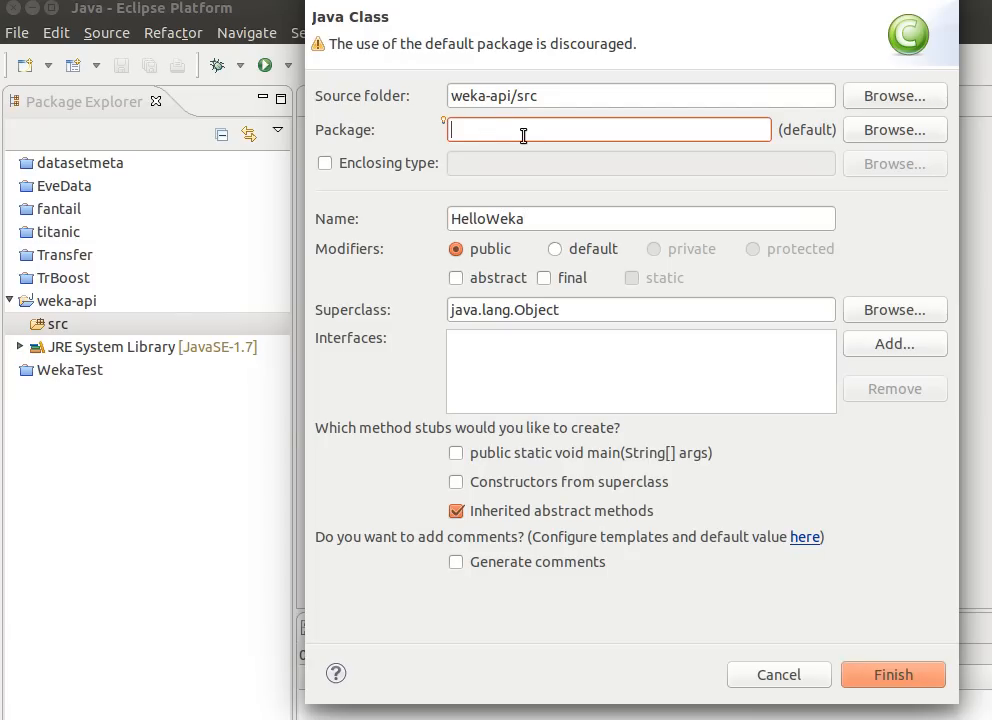
{"action": "type", "text": "weka"}
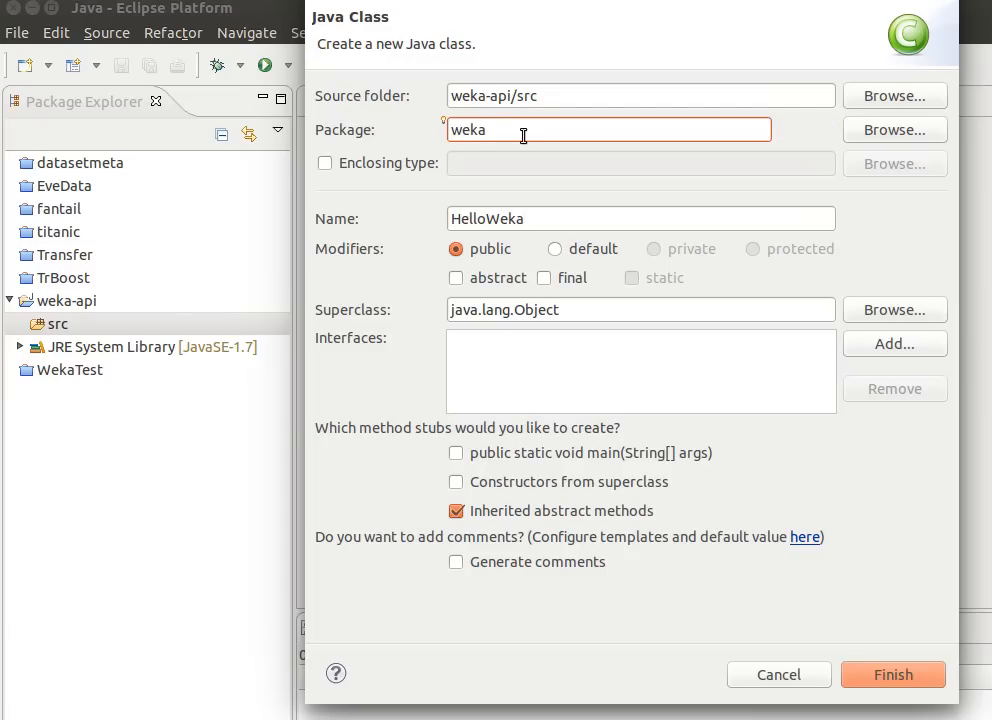
{"action": "type", "text": ".api"}
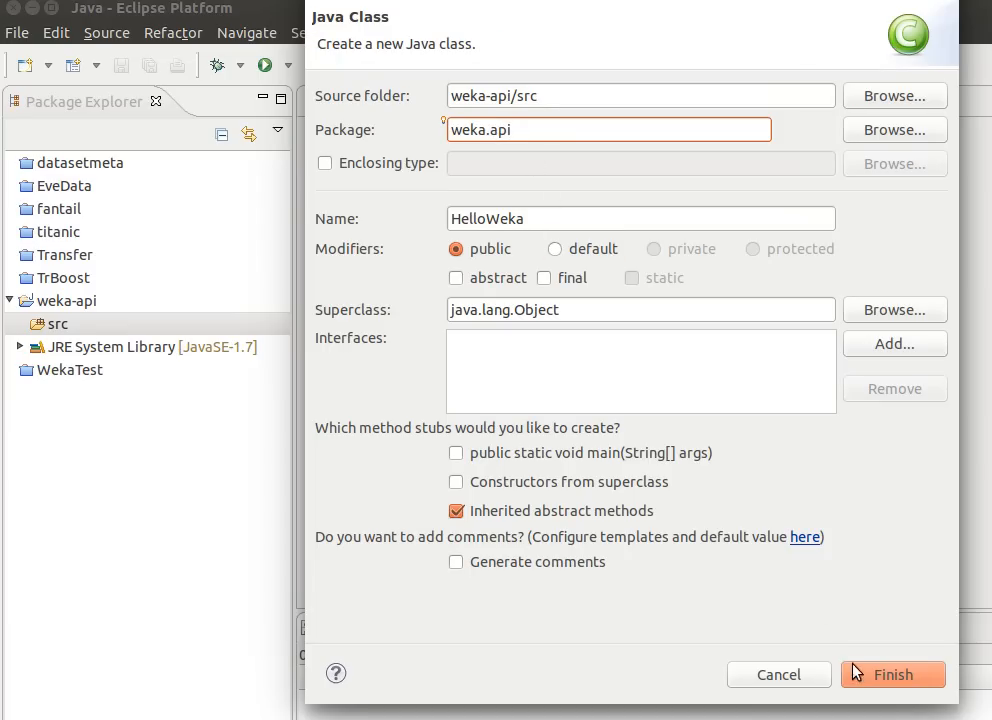
{"action": "left_click", "coordinate": [892, 674]}
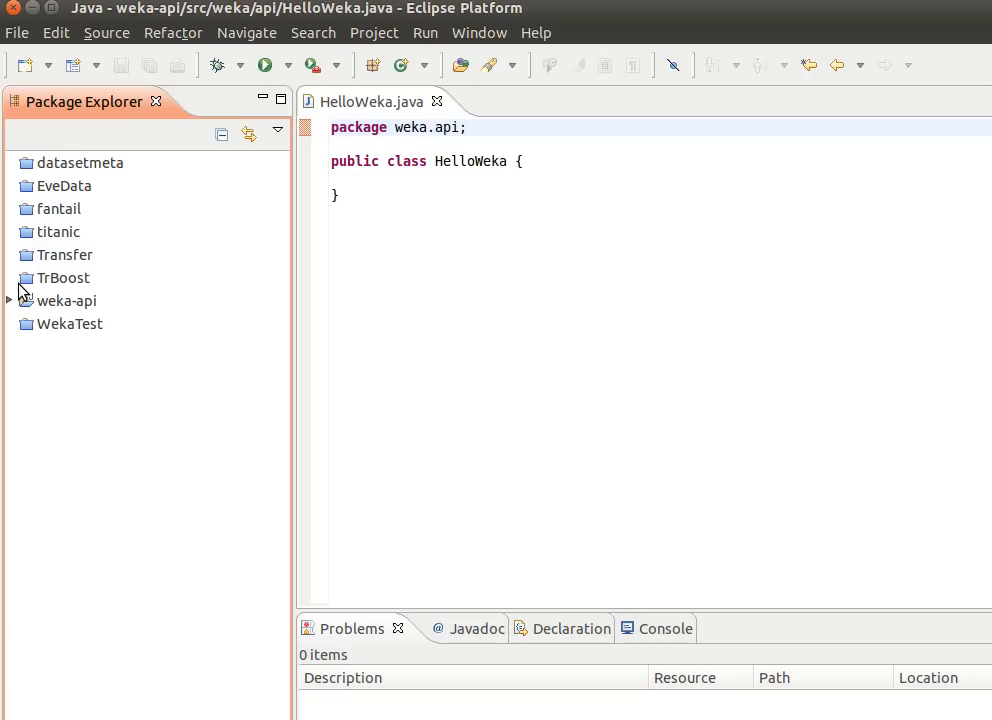
Step: Add the external weka.jar from the weka-3-7-11 folder to weka-api's build path libraries
{"action": "left_click", "coordinate": [63, 300]}
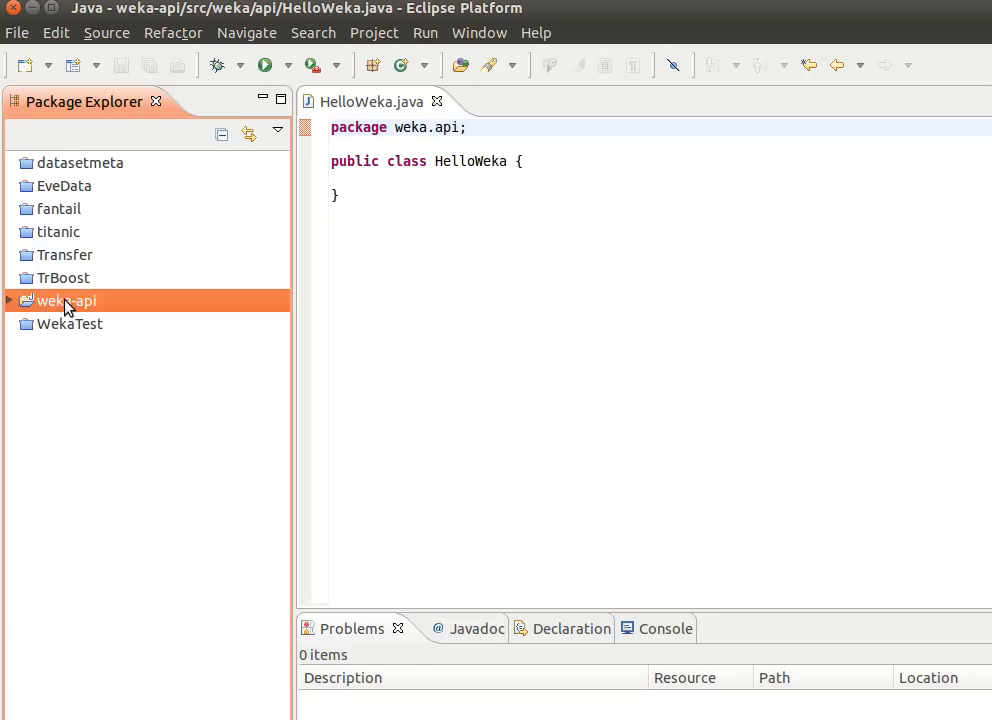
{"action": "right_click", "coordinate": [57, 300]}
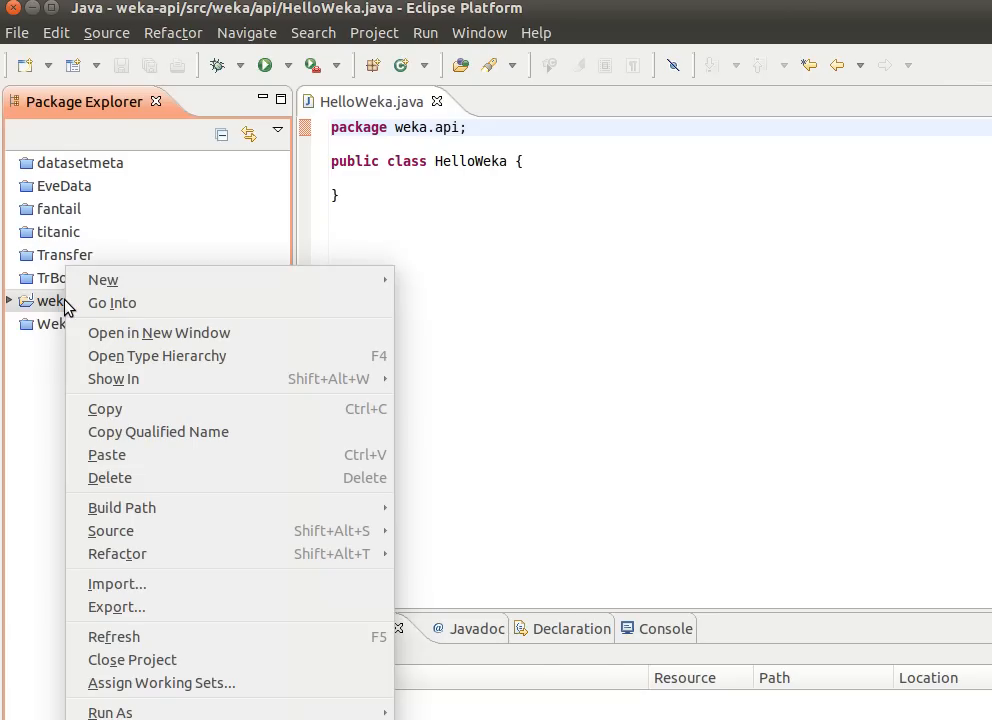
{"action": "mouse_move", "coordinate": [52, 317]}
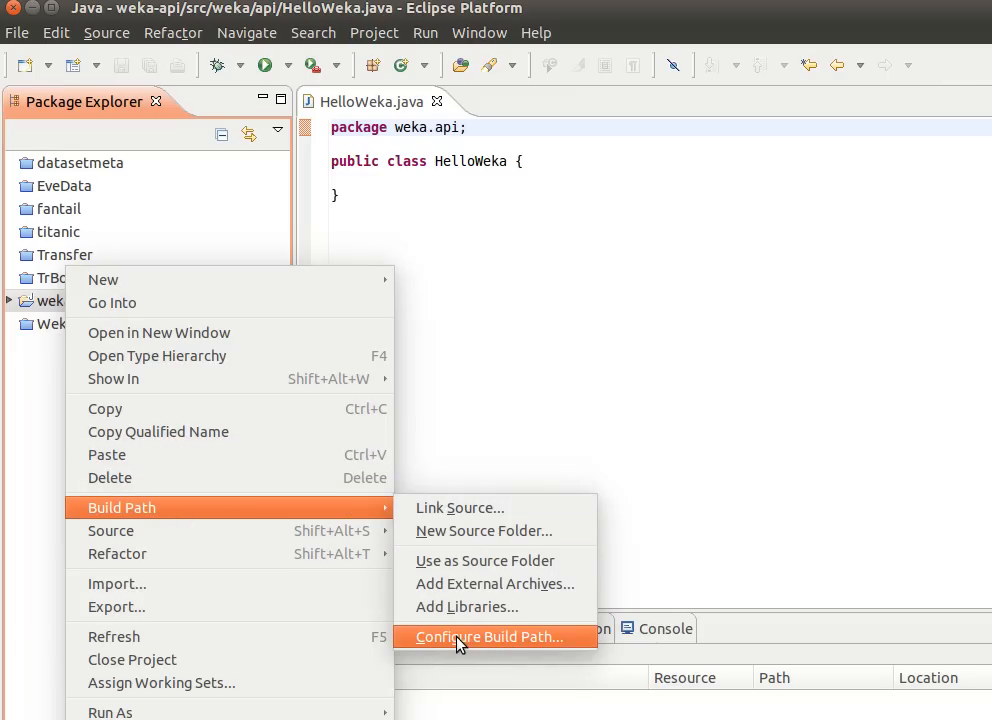
{"action": "left_click", "coordinate": [489, 636]}
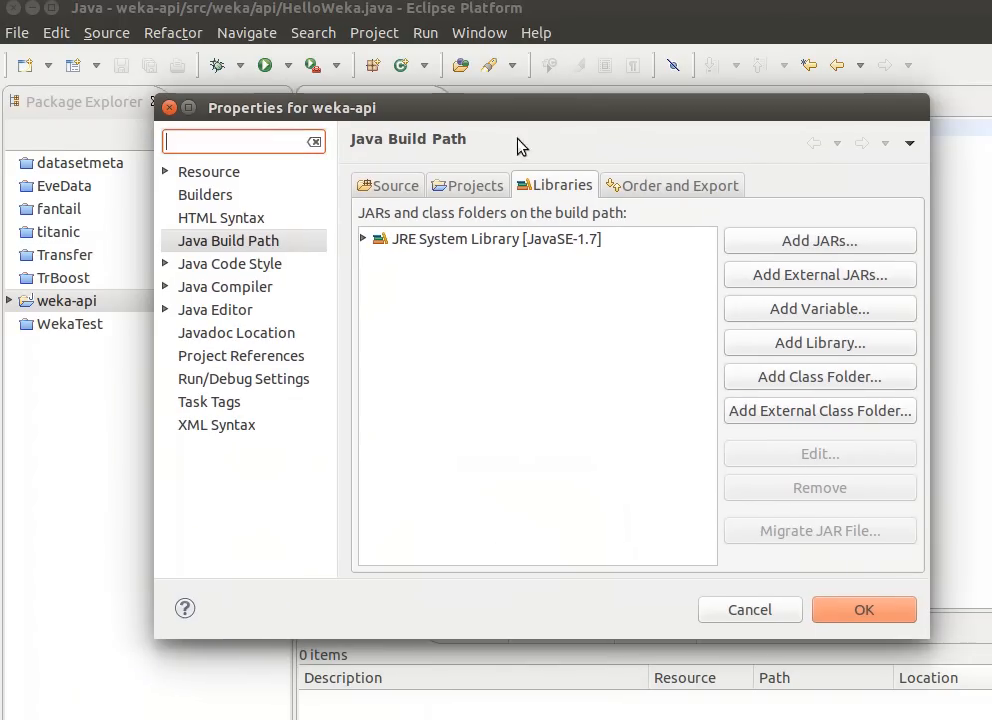
{"action": "mouse_move", "coordinate": [560, 190]}
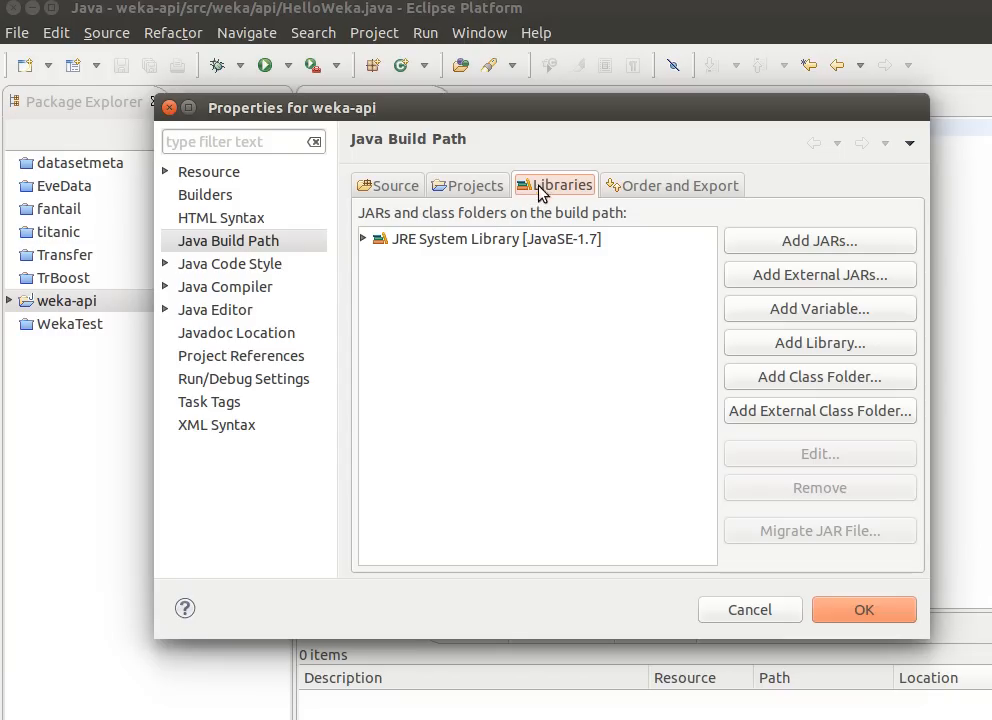
{"action": "mouse_move", "coordinate": [810, 284]}
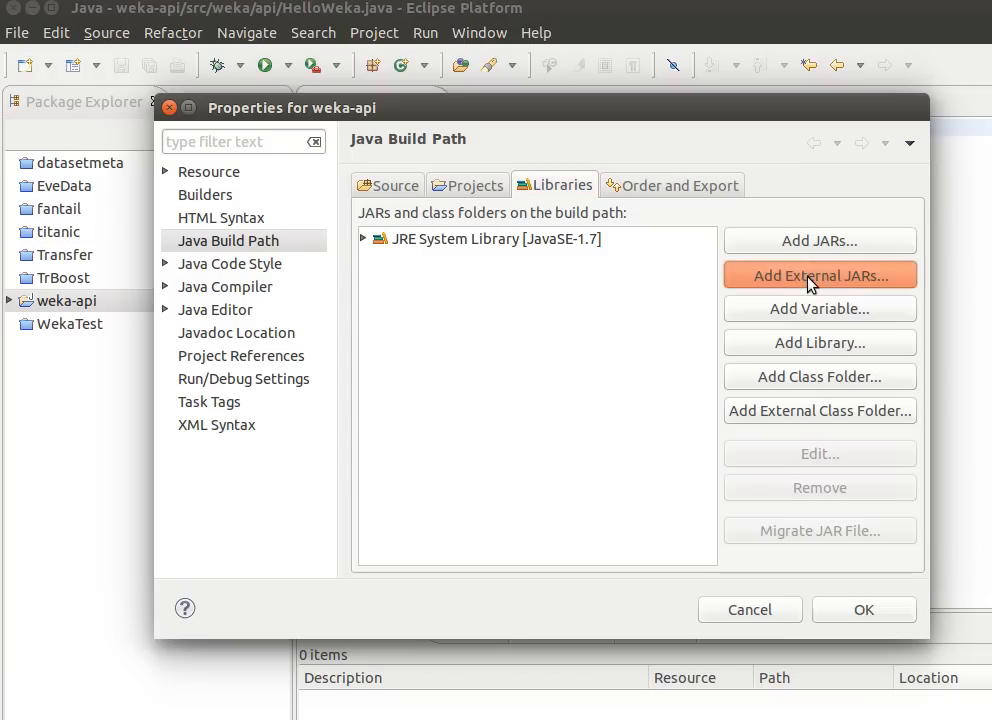
{"action": "left_click", "coordinate": [819, 275]}
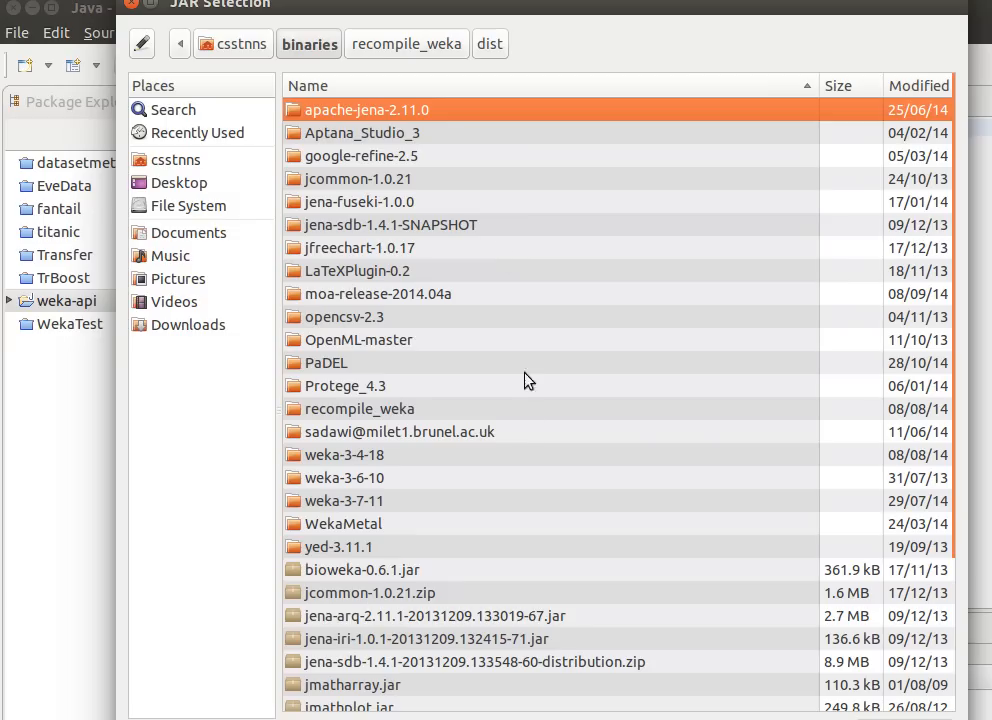
{"action": "mouse_move", "coordinate": [361, 437]}
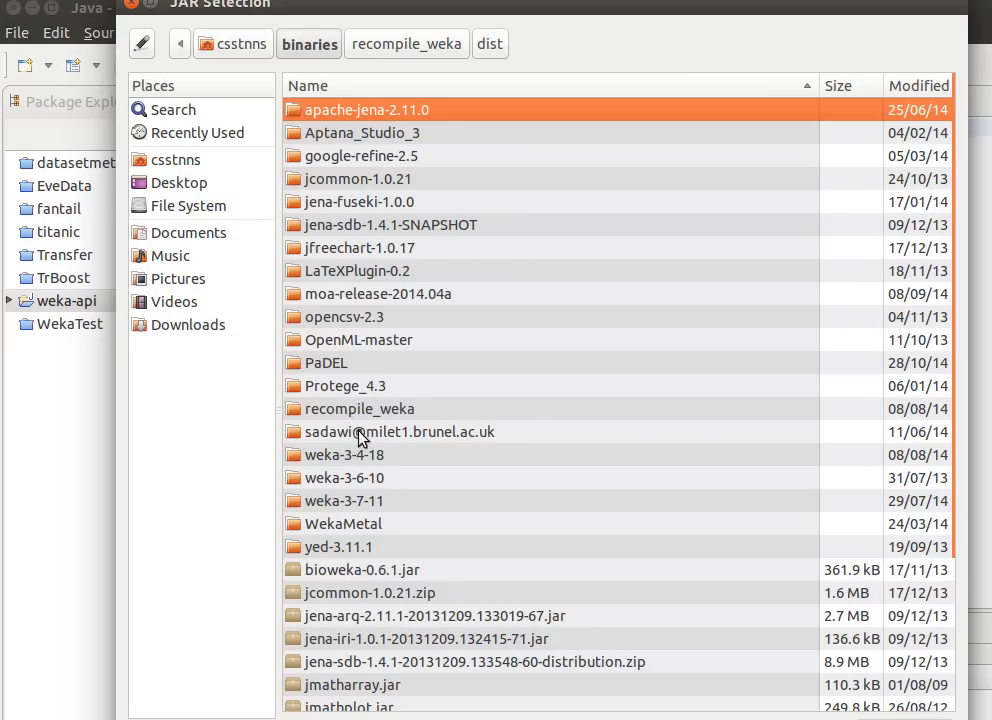
{"action": "mouse_move", "coordinate": [360, 516]}
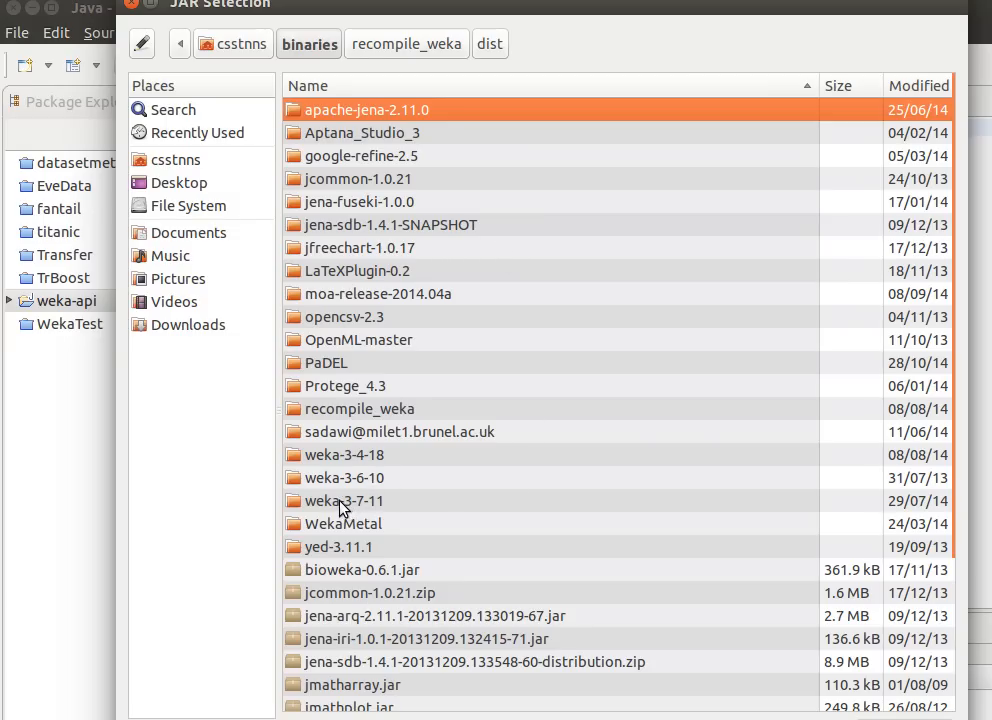
{"action": "double_click", "coordinate": [344, 501]}
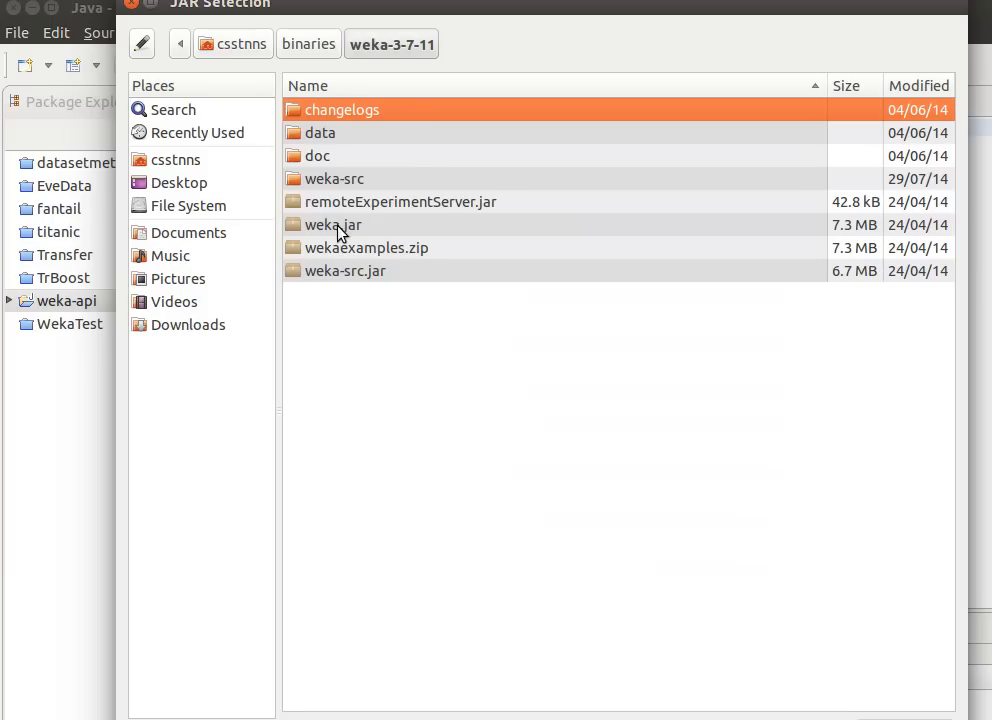
{"action": "left_click", "coordinate": [333, 224]}
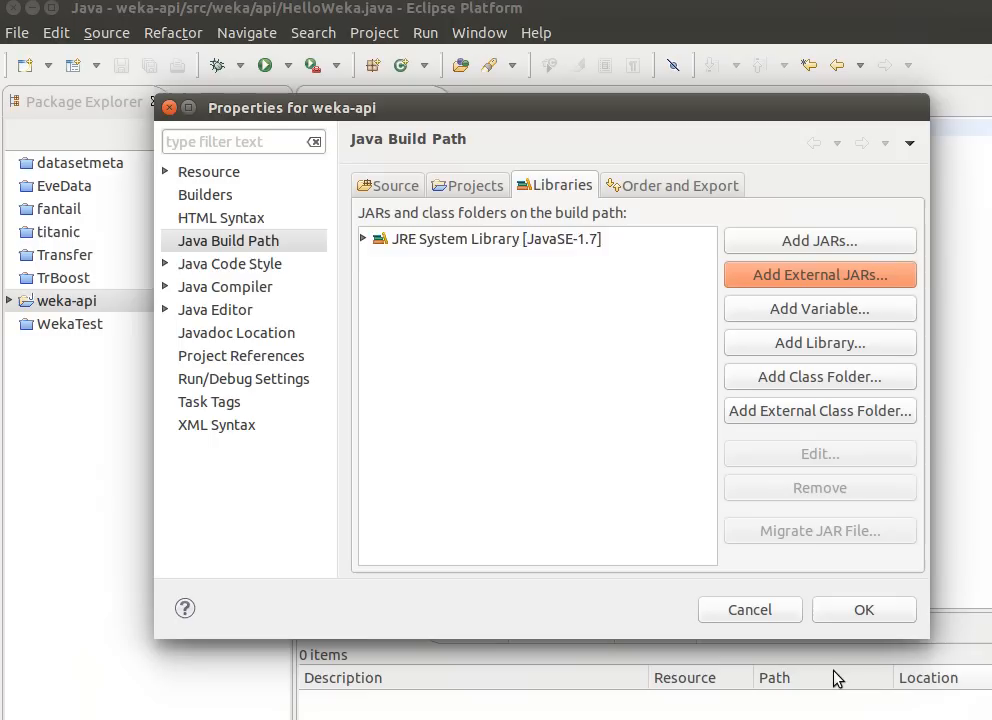
{"action": "left_click", "coordinate": [819, 274]}
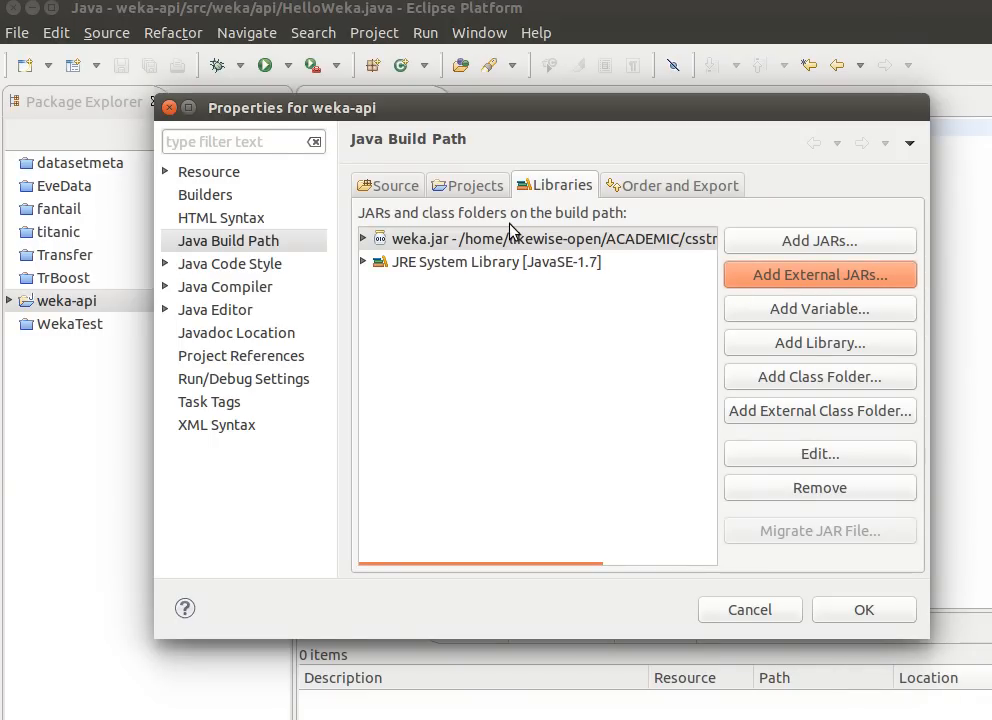
{"action": "mouse_move", "coordinate": [431, 250]}
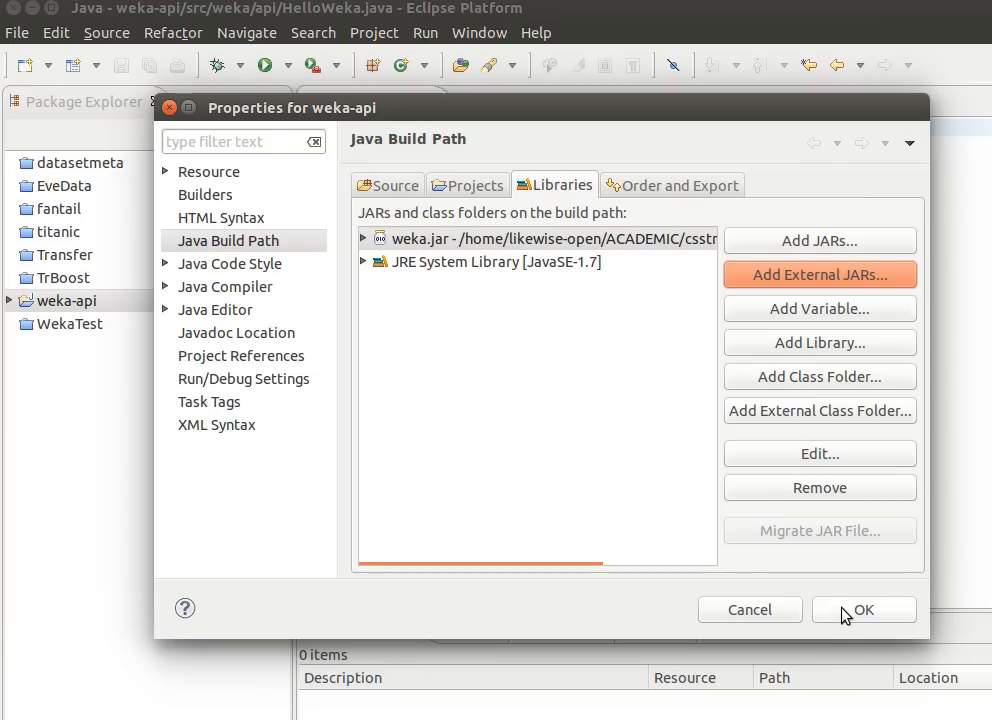
Step: Confirm the build path changes and start an import weka.* statement in HelloWeka
{"action": "left_click", "coordinate": [863, 609]}
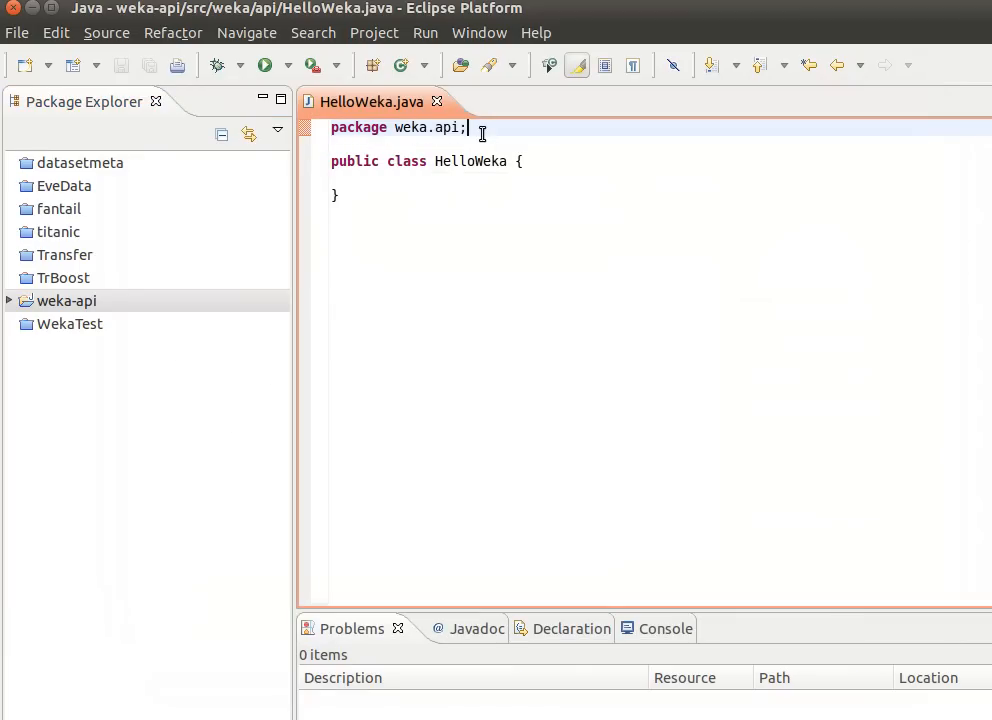
{"action": "type", "text": "im"}
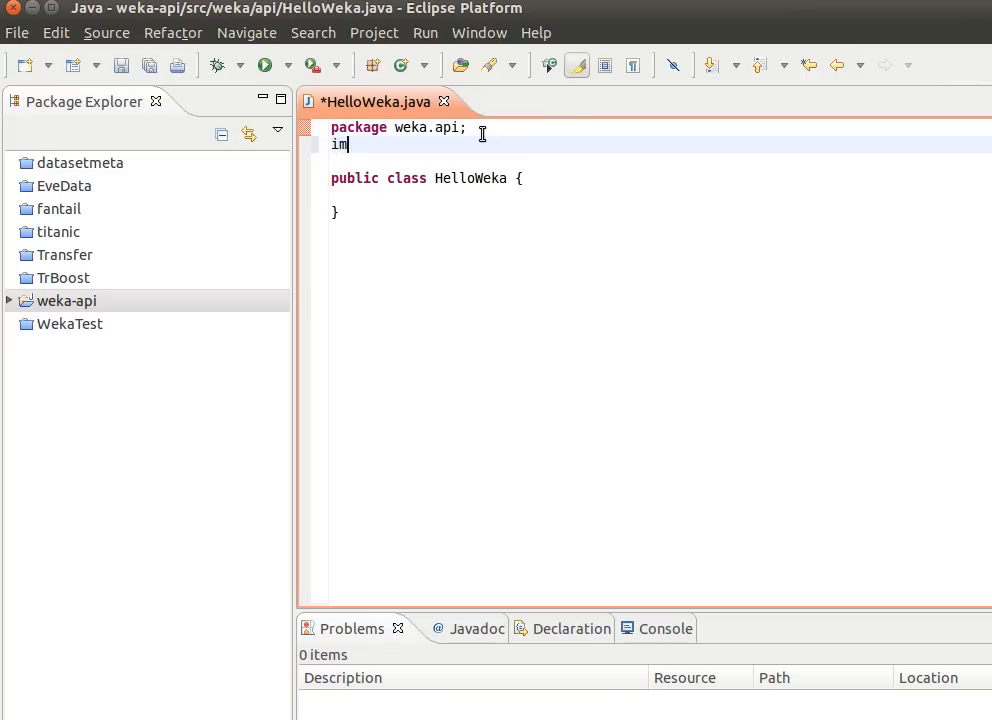
{"action": "type", "text": "port we"}
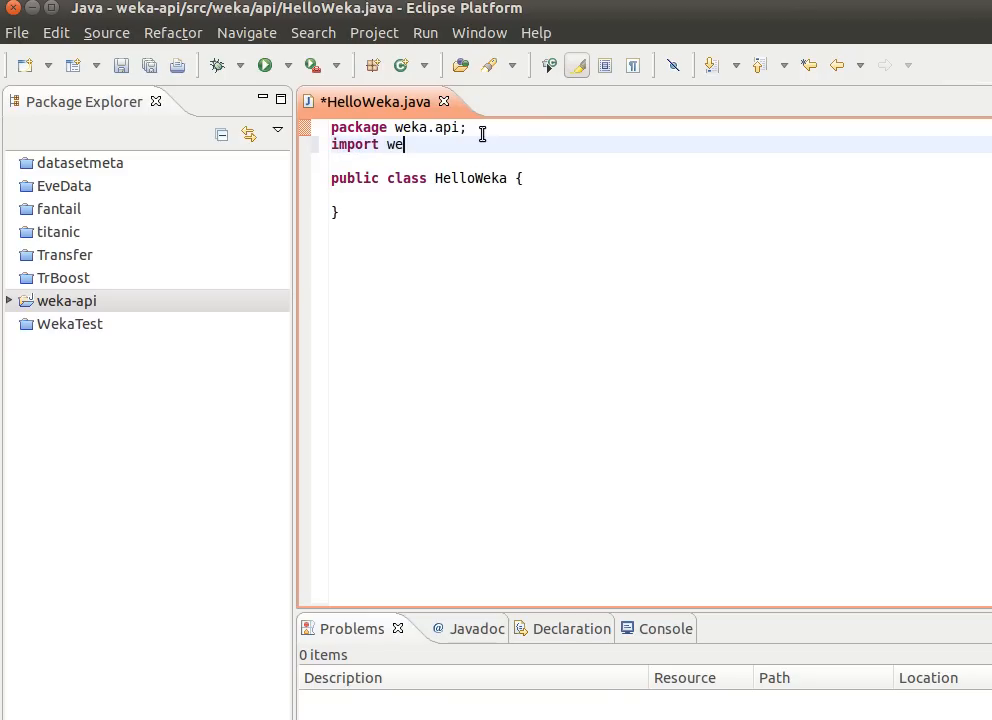
{"action": "type", "text": "ka."}
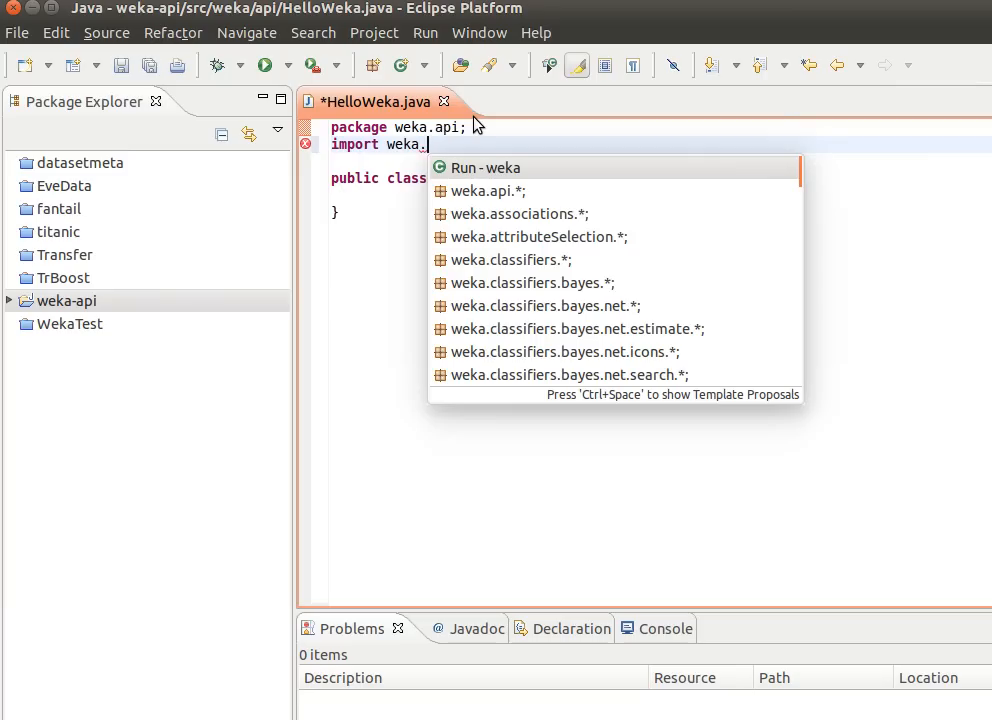
Step: Write System.out.println("Hello Weka"); inside the HelloWeka class body
{"action": "left_click", "coordinate": [503, 191]}
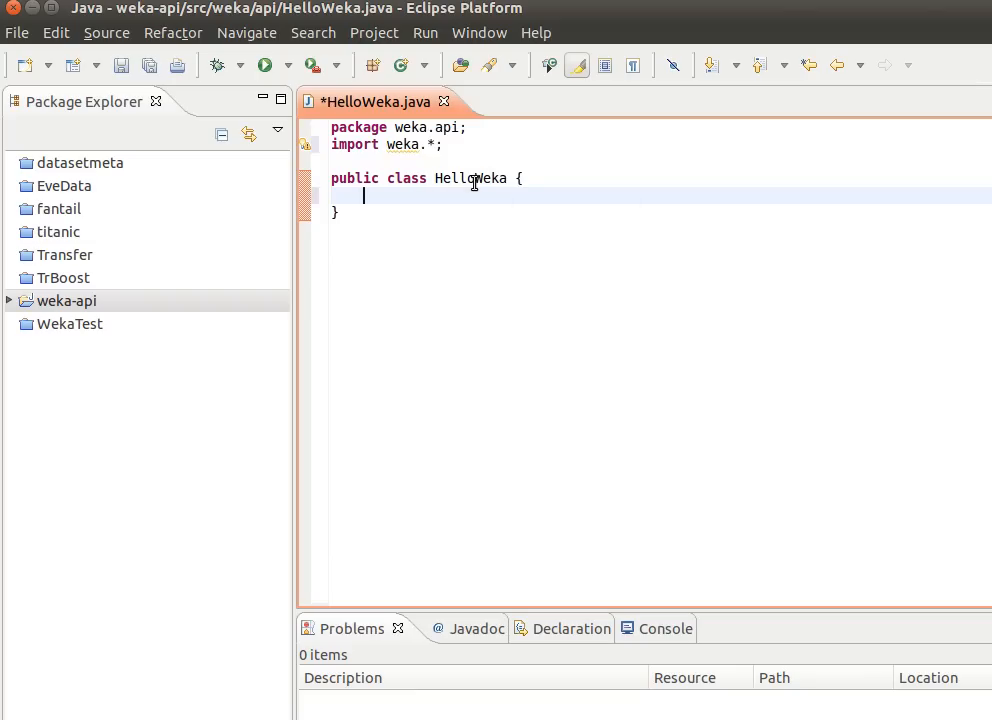
{"action": "type", "text": "Syste"}
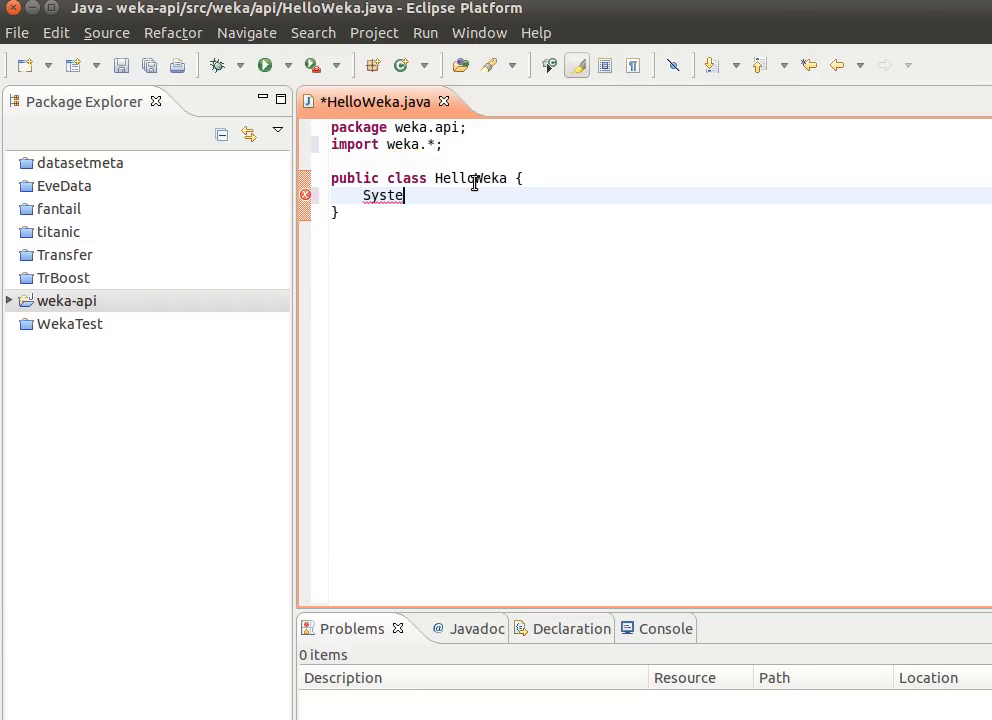
{"action": "type", "text": "m.out"}
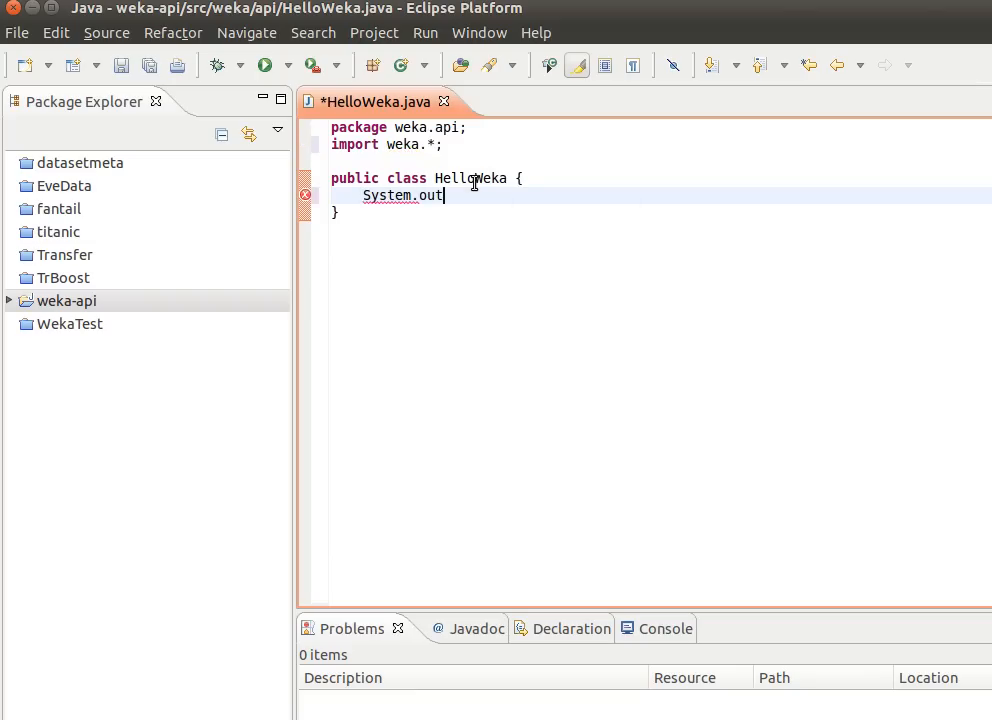
{"action": "type", "text": ".println("}
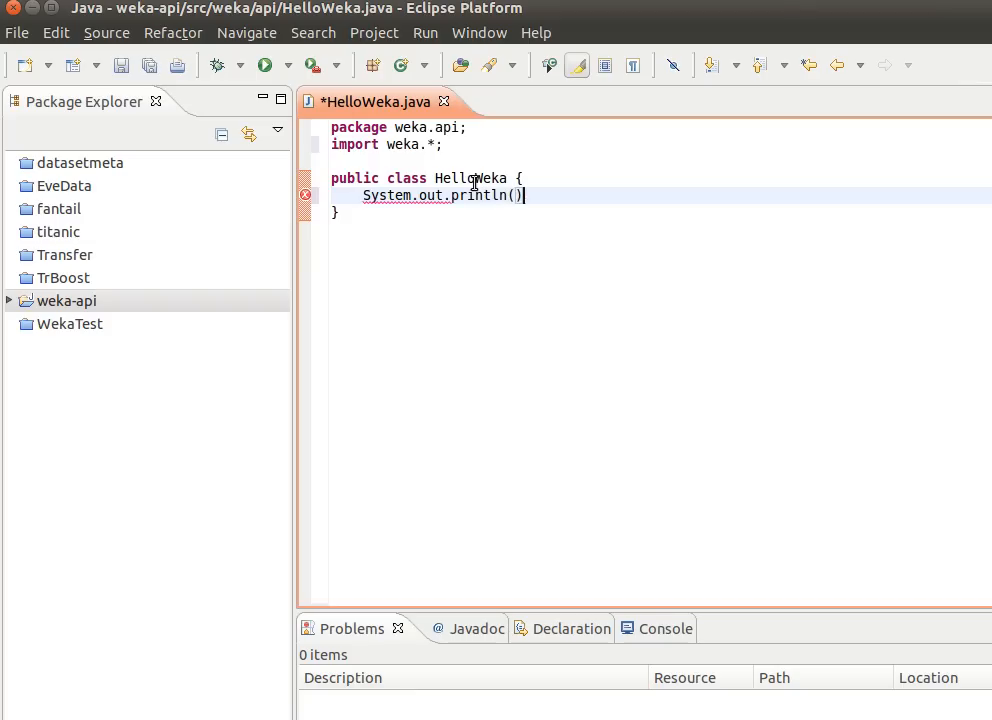
{"action": "type", "text": "\"\""}
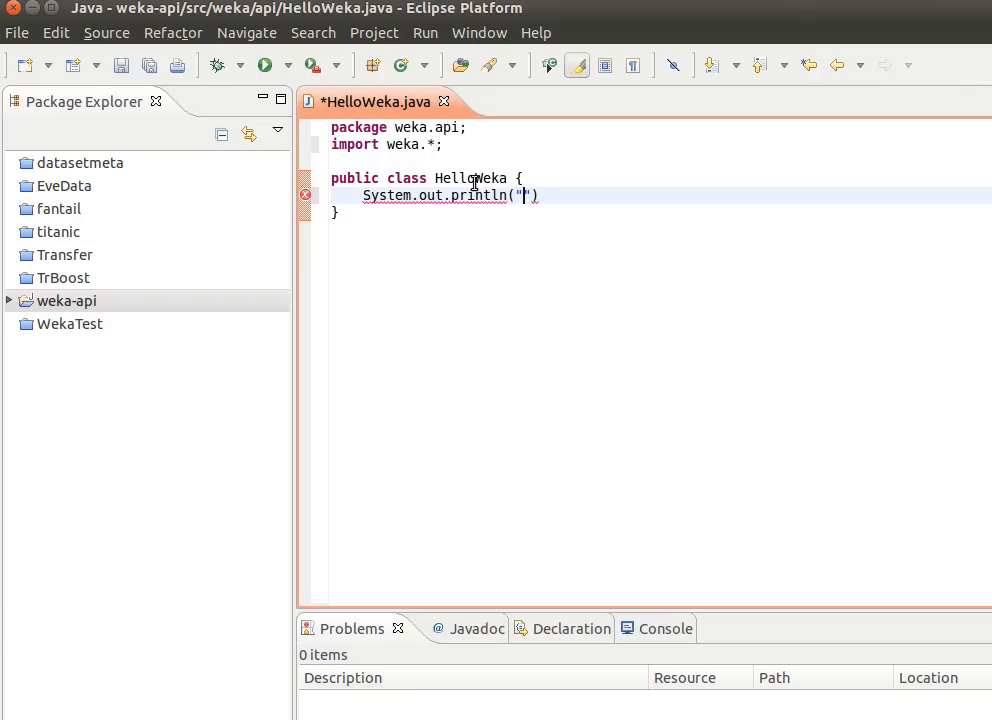
{"action": "type", "text": "Hello Weka"}
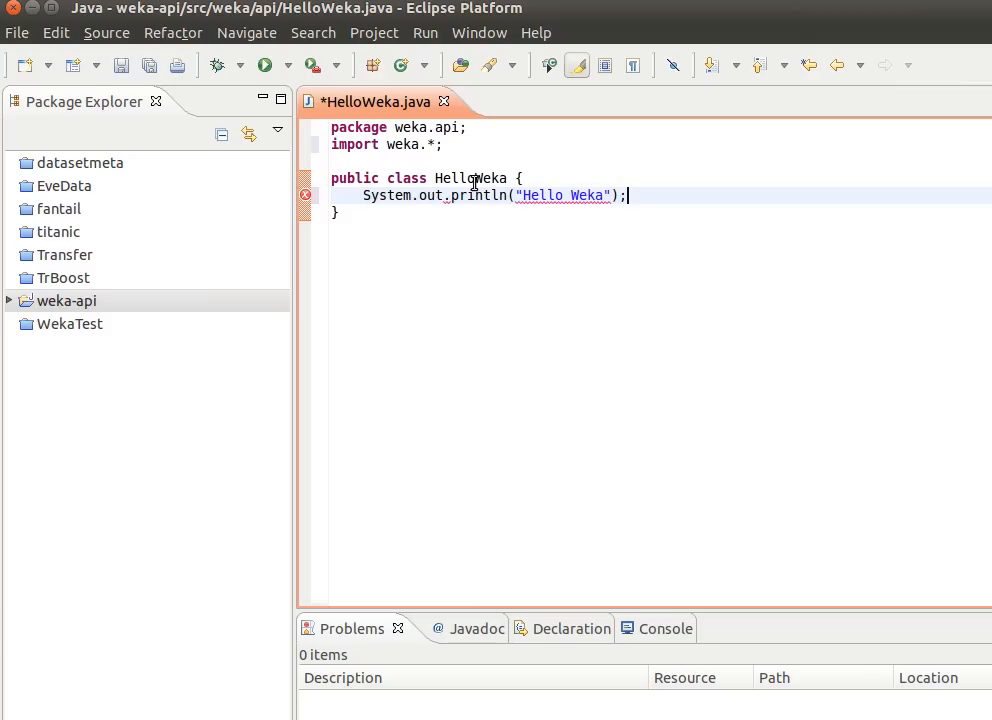
{"action": "mouse_move", "coordinate": [480, 250]}
{"action": "type", "text": "p"}
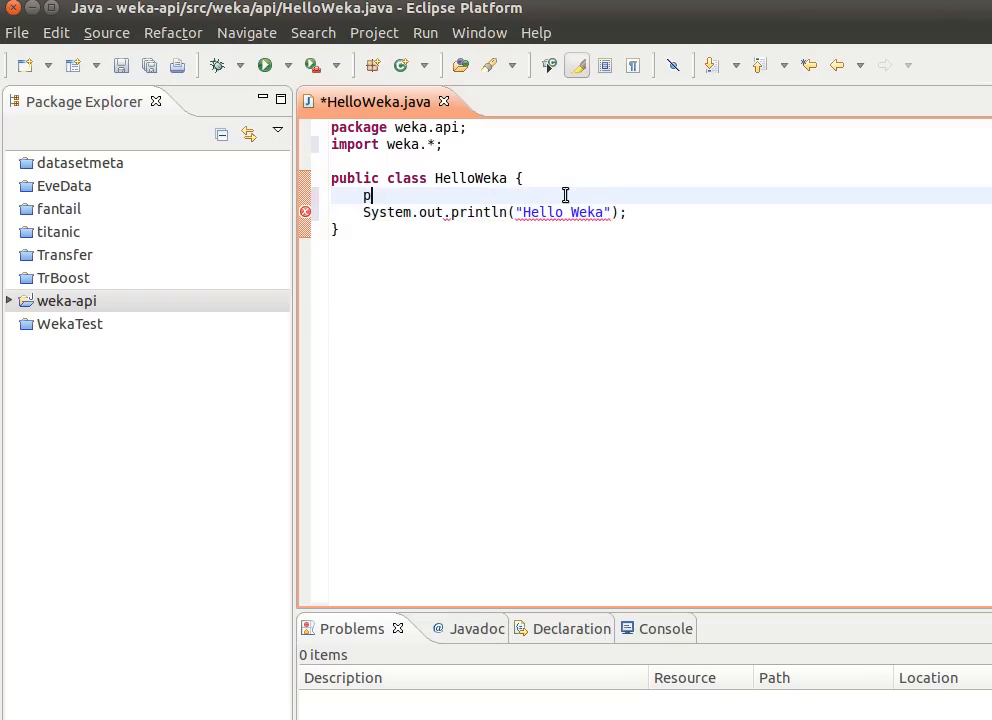
Step: Place the Hello Weka print inside public static void main(String[] args) and save HelloWeka
{"action": "type", "text": "ublic stat"}
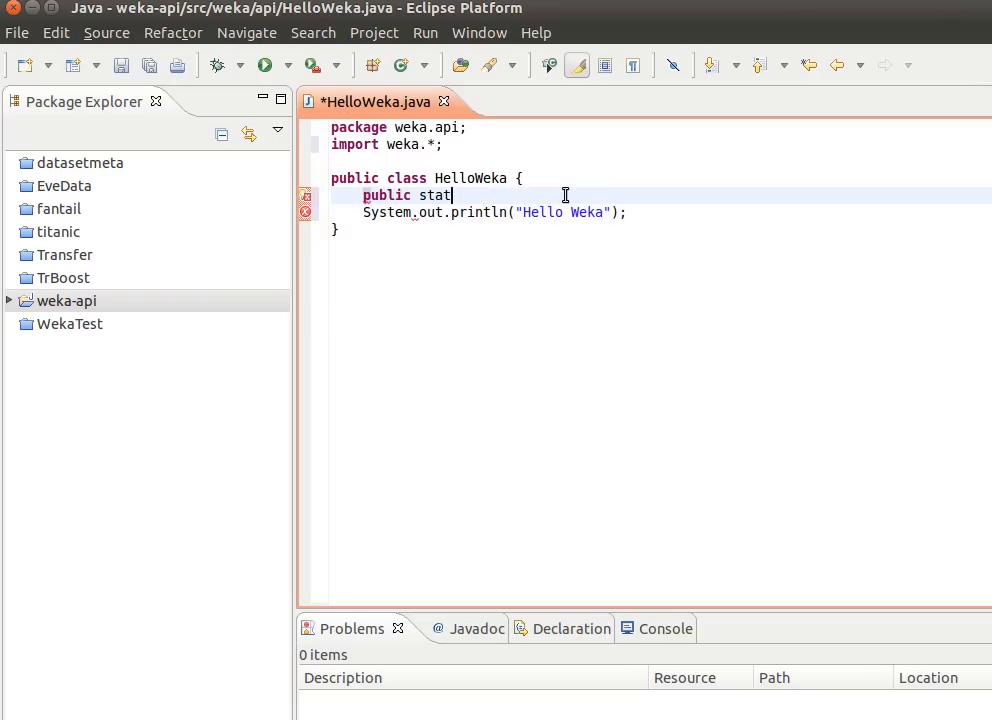
{"action": "type", "text": "ic void ma"}
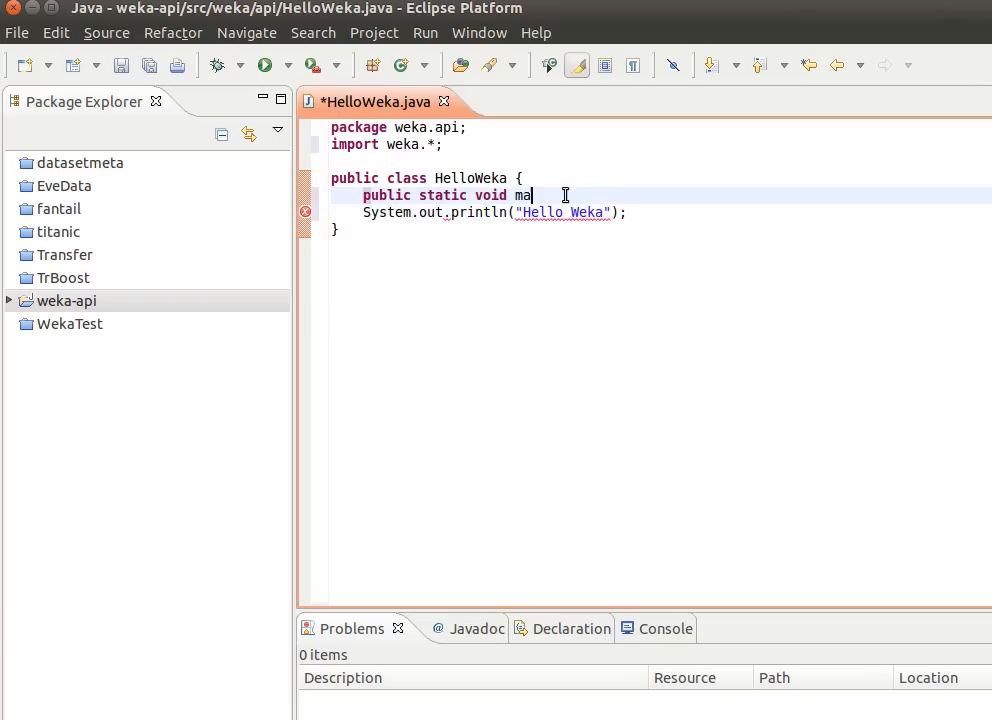
{"action": "type", "text": "in"}
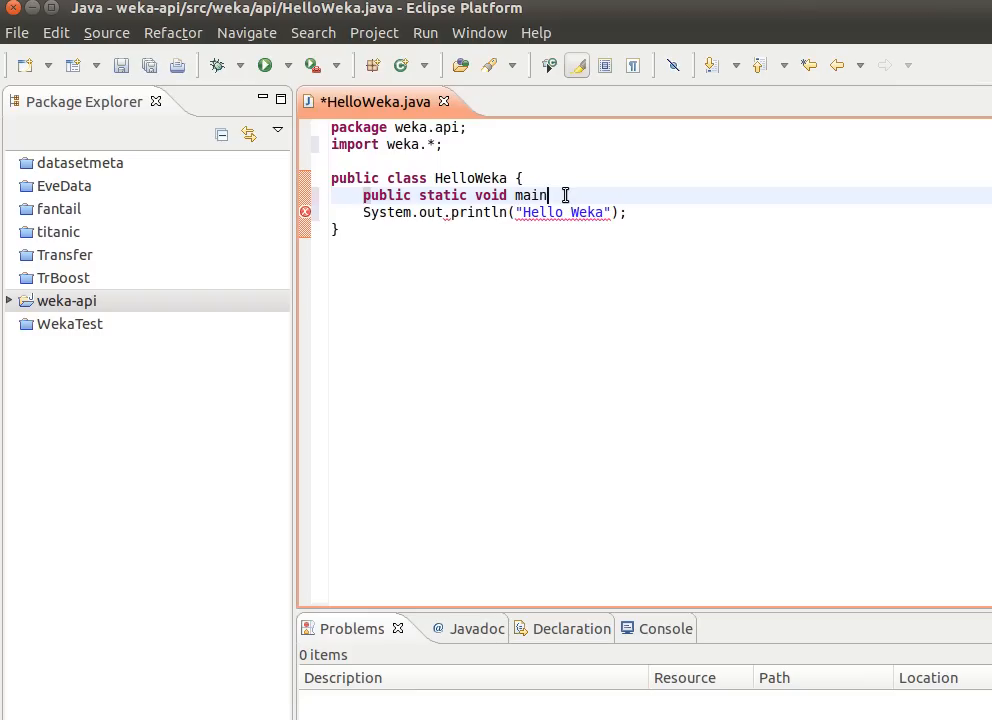
{"action": "type", "text": "(Str)"}
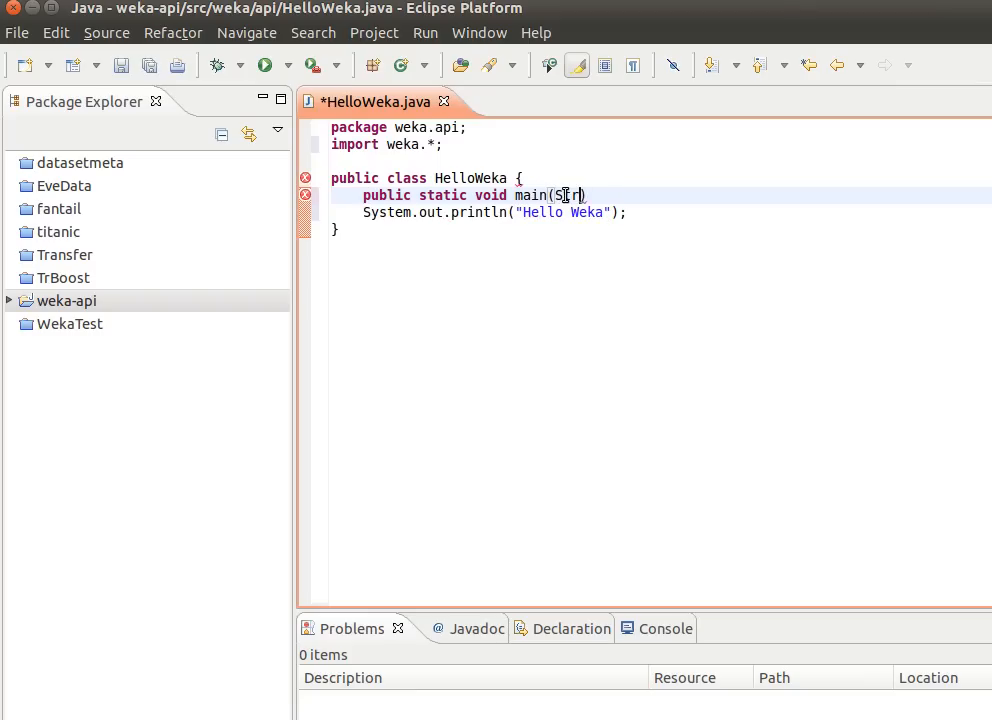
{"action": "type", "text": "ring[] ar"}
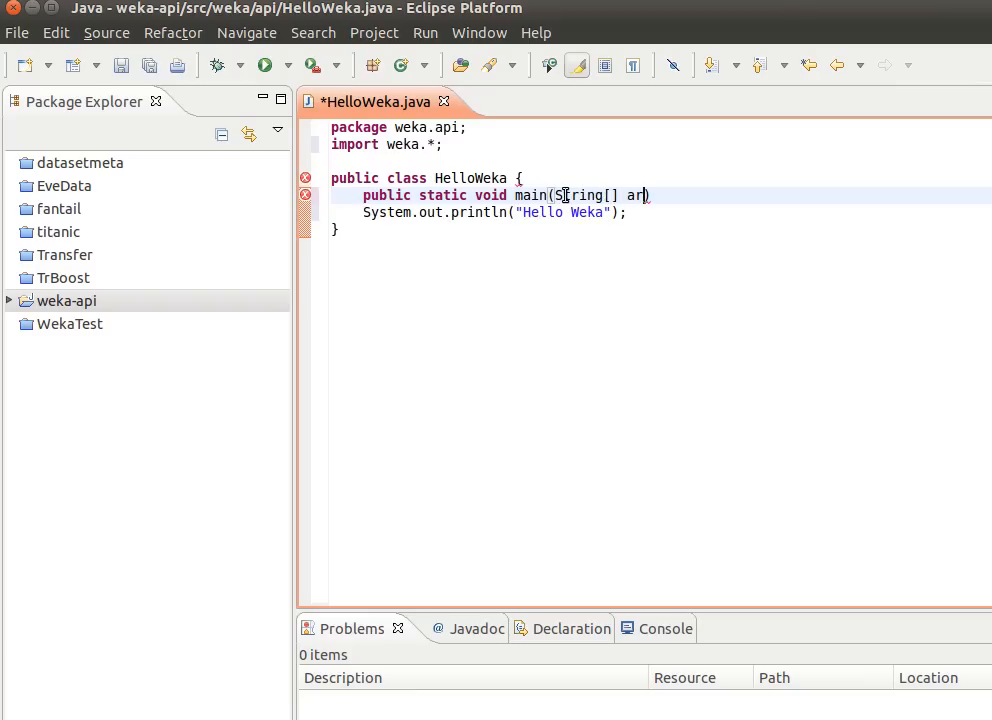
{"action": "type", "text": "gs)"}
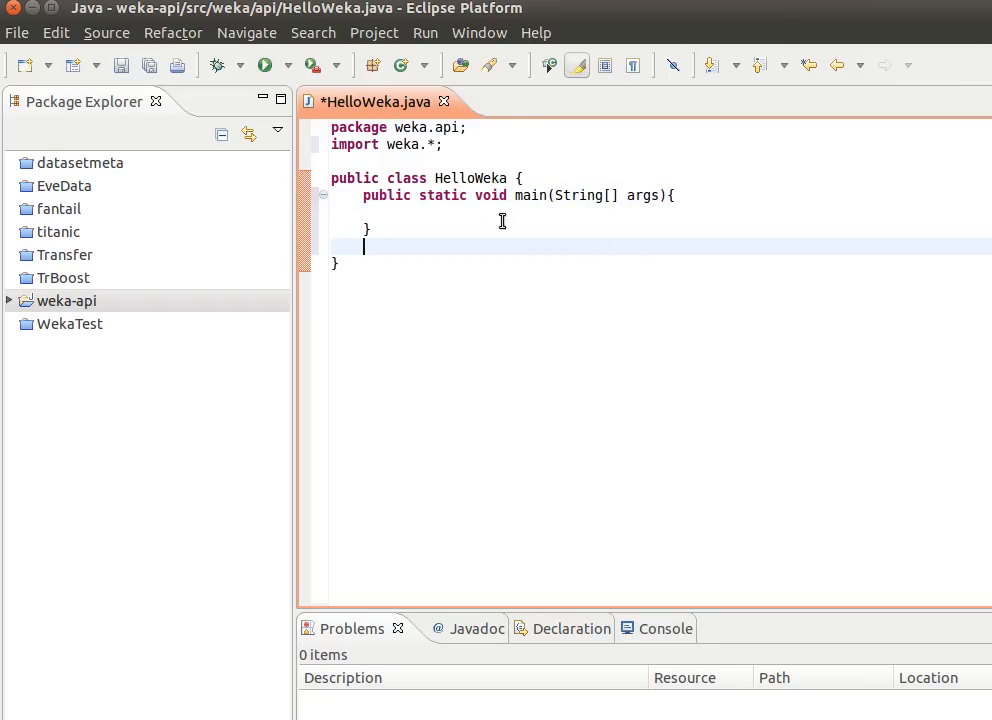
{"action": "type", "text": "System.out.println(\"Hello Weka\");"}
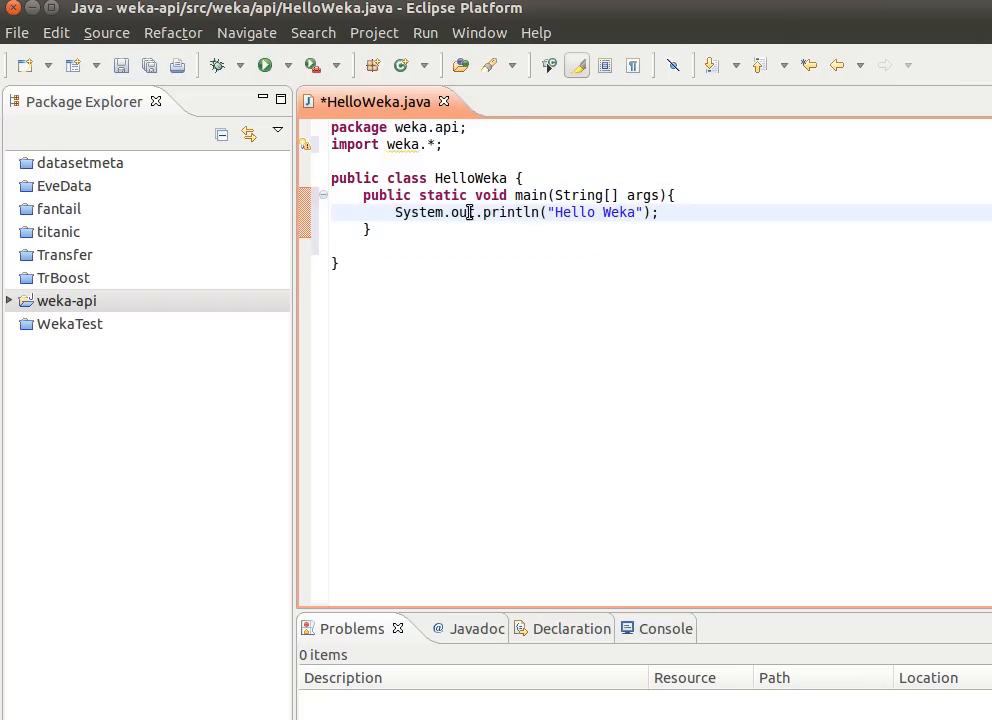
{"action": "key", "text": "ctrl+s"}
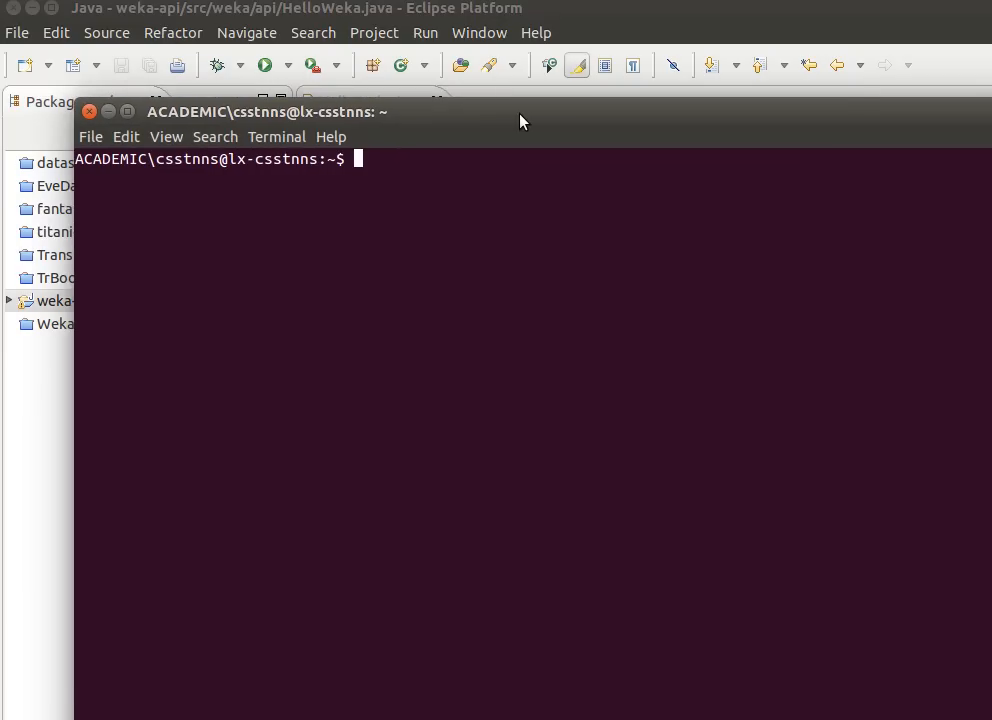
Step: Echo the CLASSPATH variable, then enter export CLASSPATH=/path/to/weka.jar at the prompt
{"action": "type", "text": "echo"}
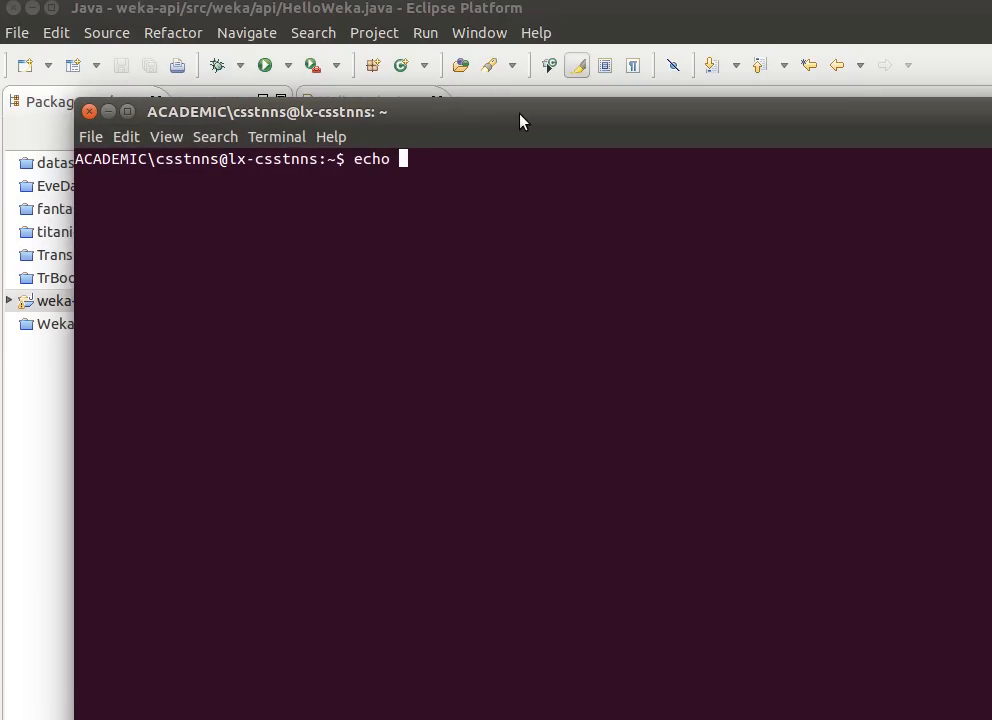
{"action": "type", "text": "$LA"}
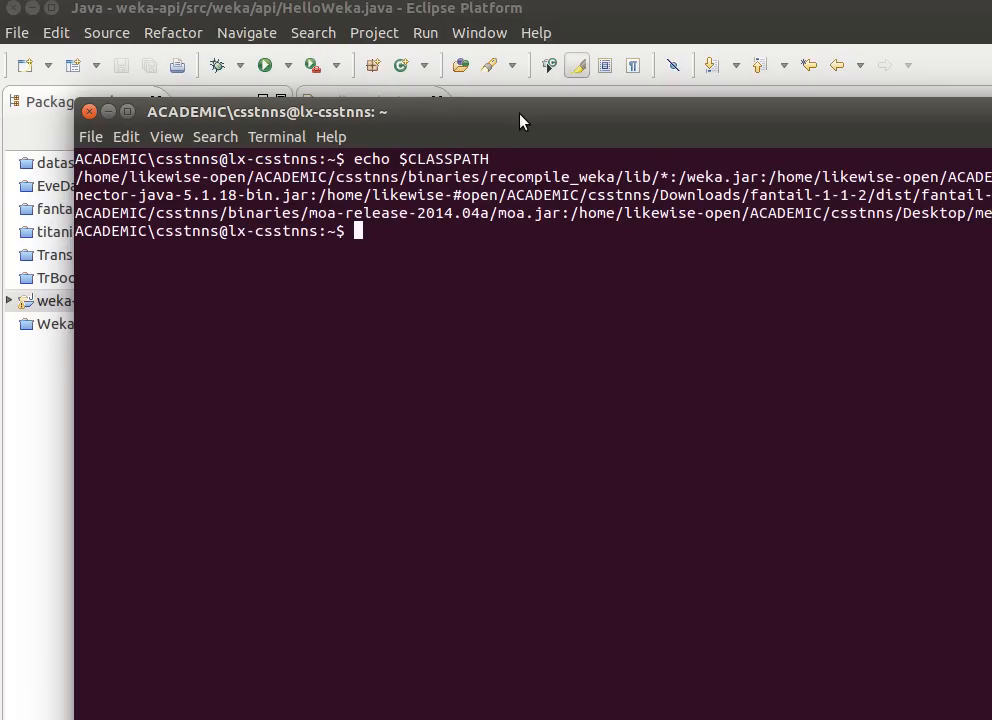
{"action": "type", "text": "export"}
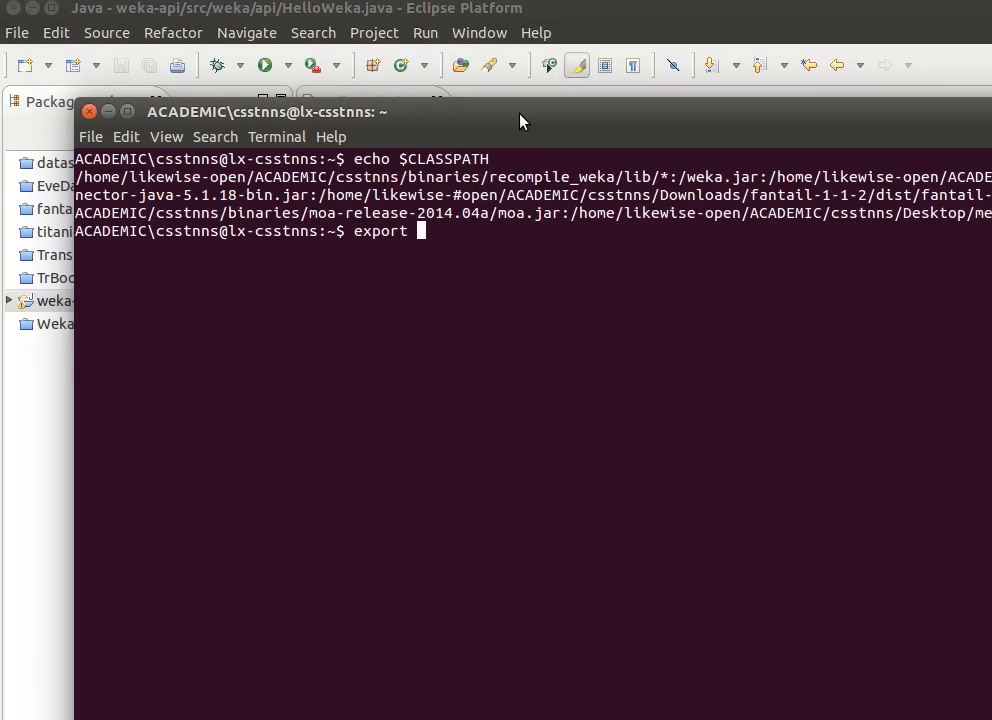
{"action": "type", "text": "CLASSPATH"}
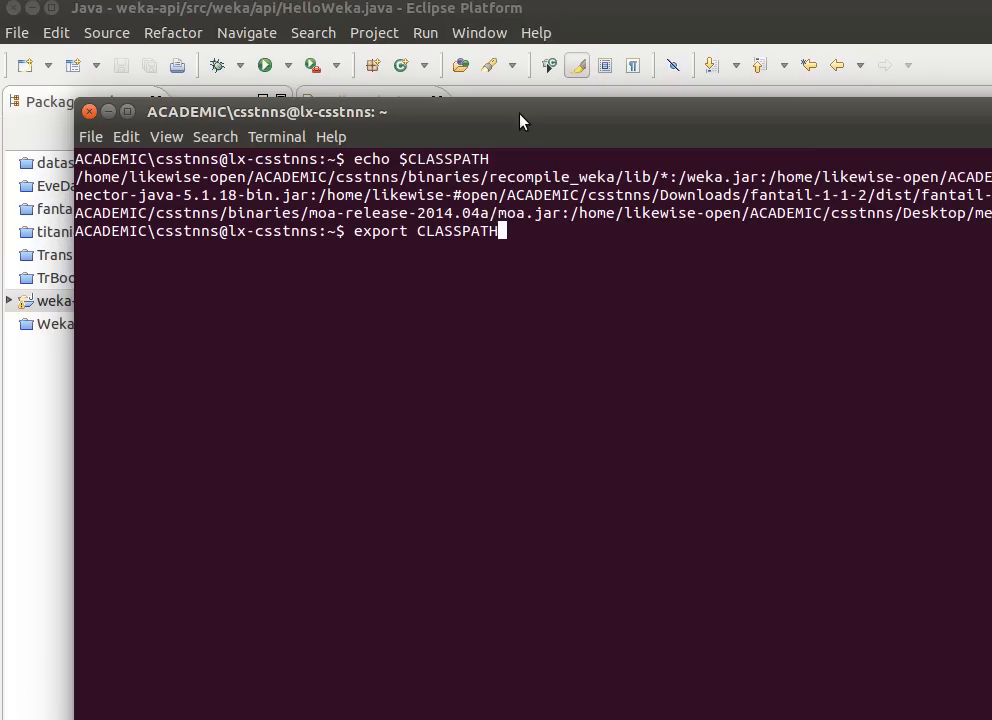
{"action": "type", "text": "="}
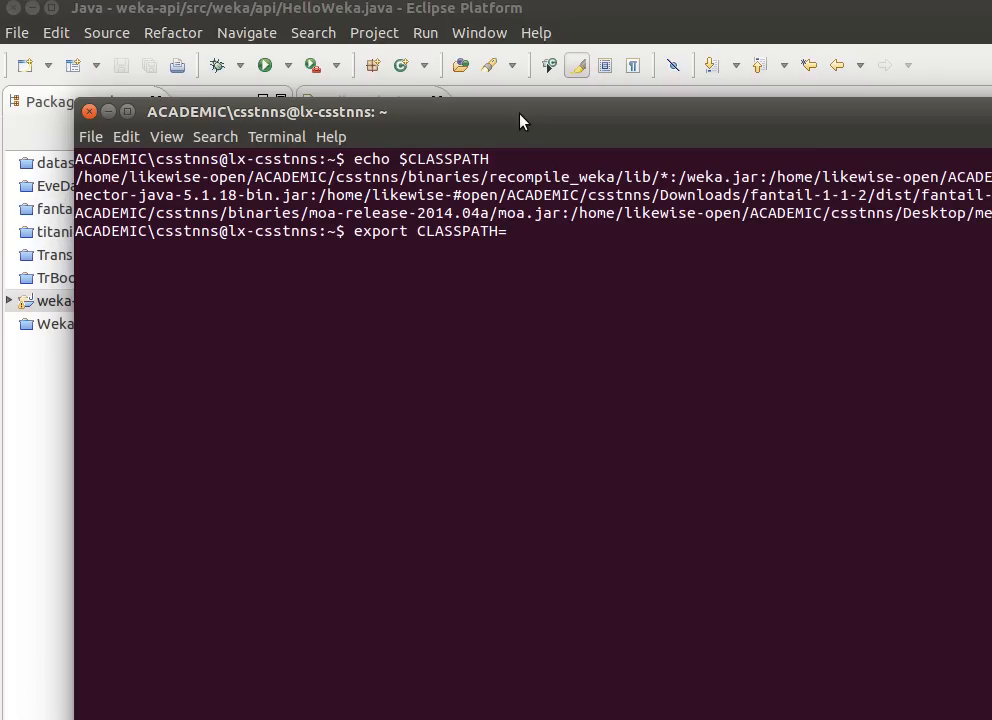
{"action": "type", "text": "/"}
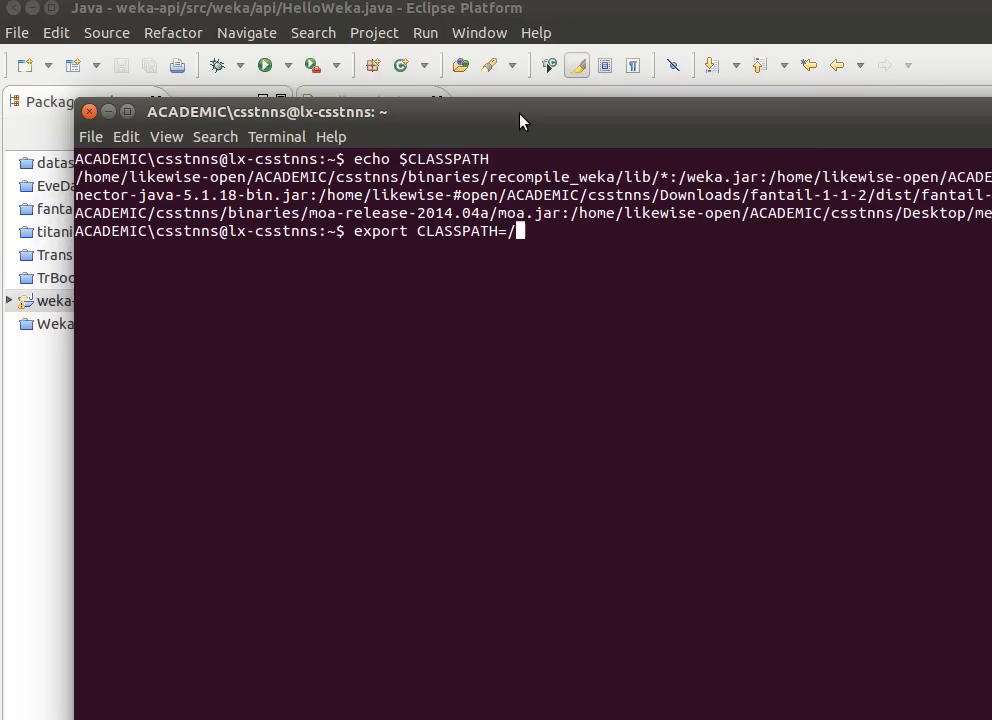
{"action": "type", "text": "path/t"}
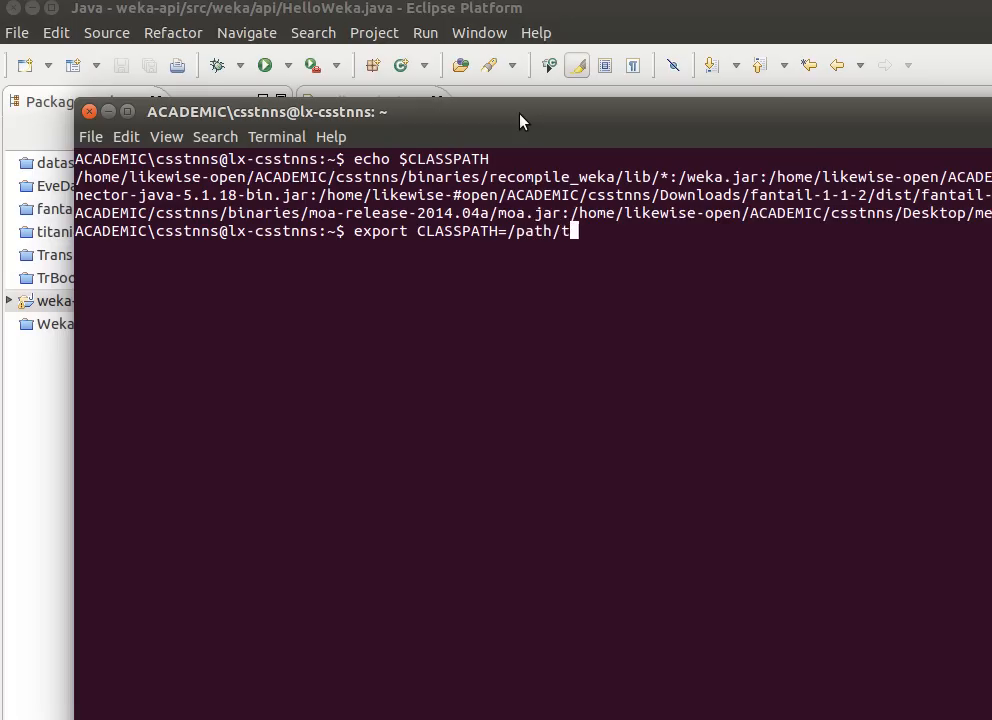
{"action": "type", "text": "o/weka"}
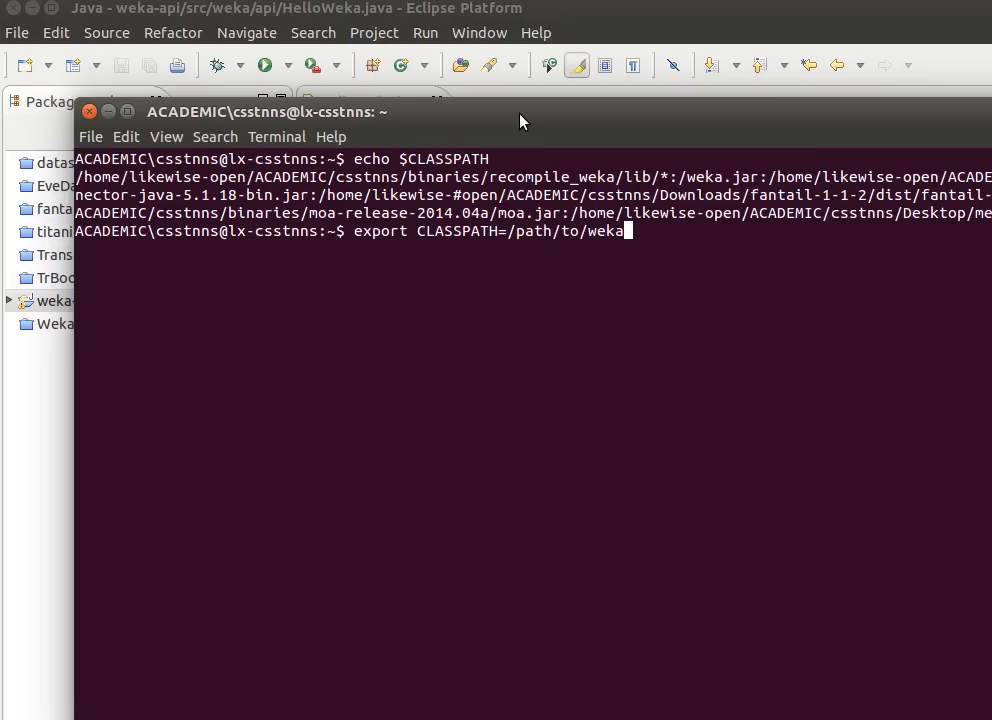
{"action": "type", "text": ".jar"}
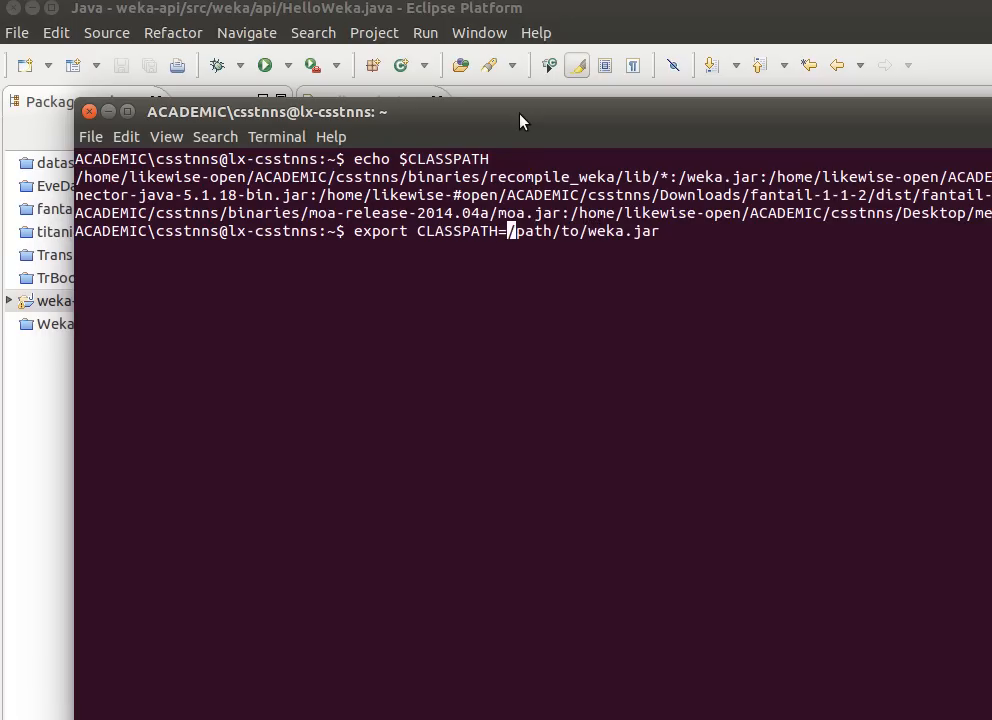
{"action": "type", "text": "$"}
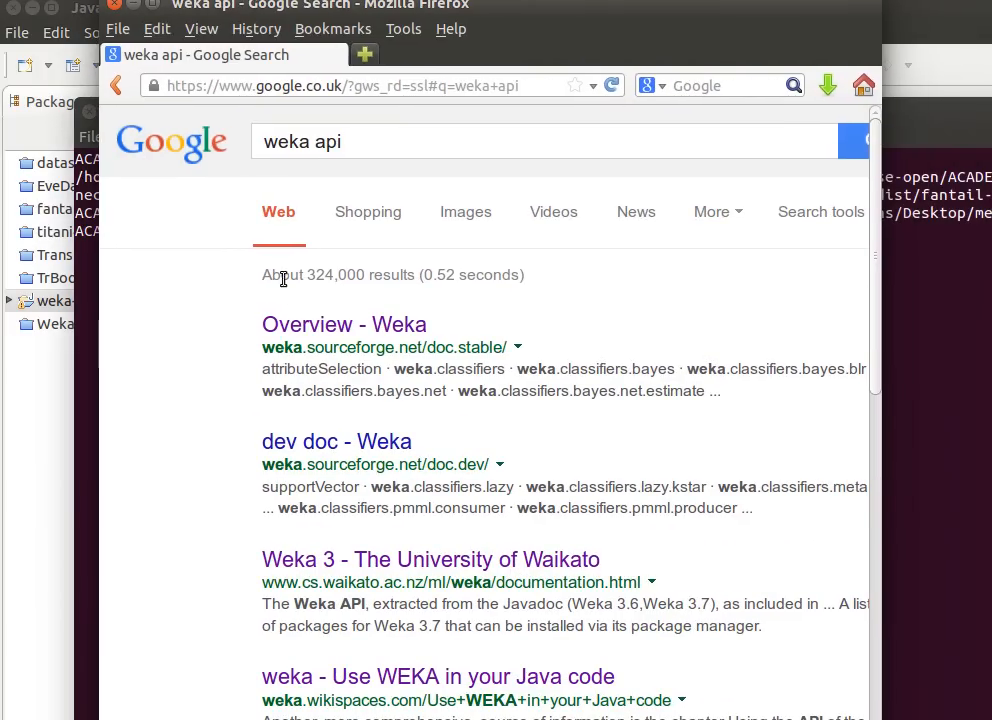
Step: Go from the stable Weka API docs to the weka.classifiers summary and open Classifier
{"action": "left_click", "coordinate": [343, 324]}
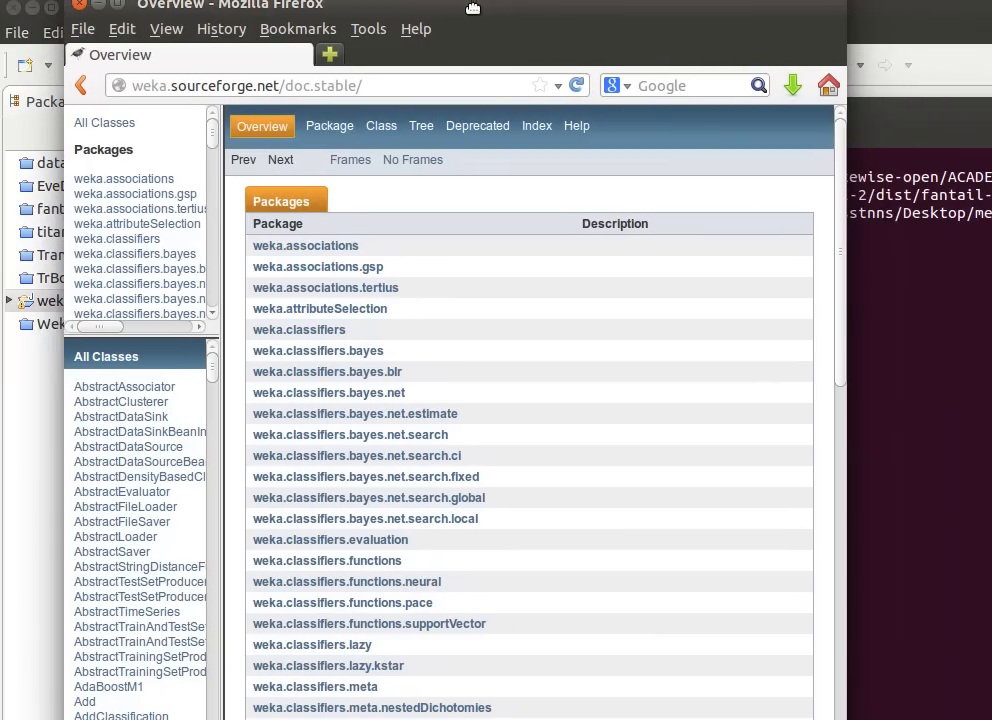
{"action": "scroll", "scroll_direction": "down", "scroll_amount": 3}
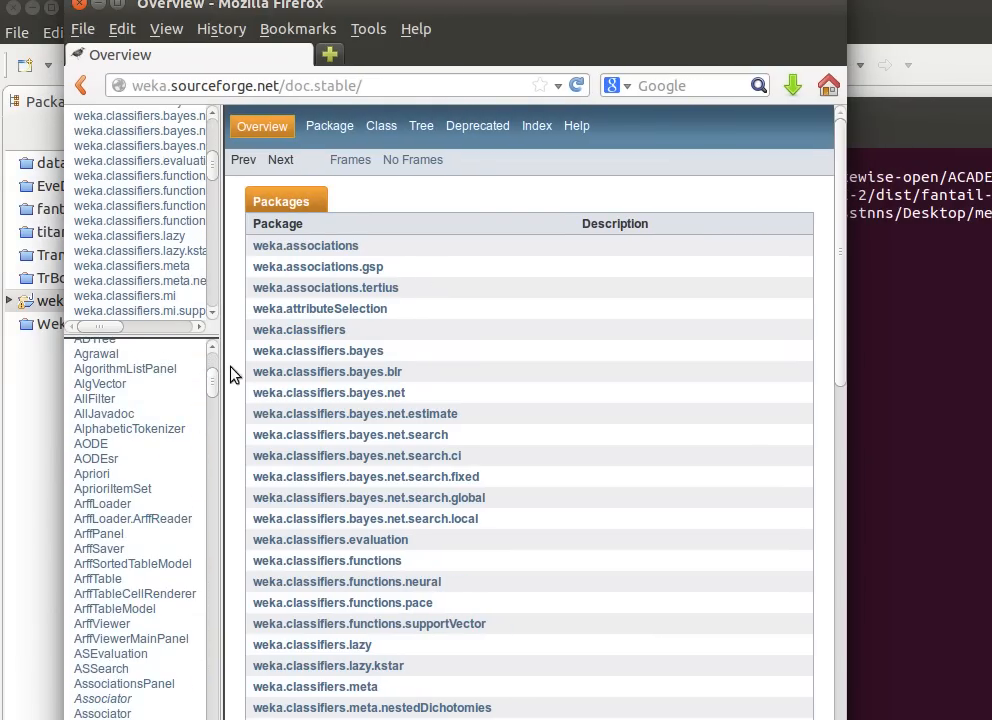
{"action": "left_click", "coordinate": [299, 329]}
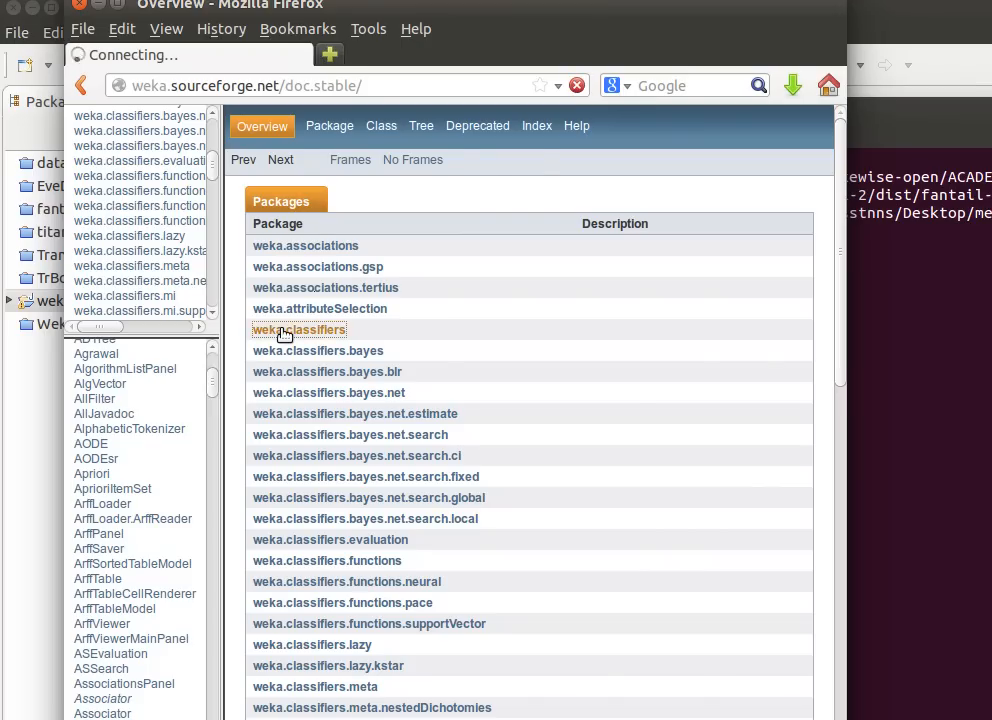
{"action": "left_click", "coordinate": [299, 330]}
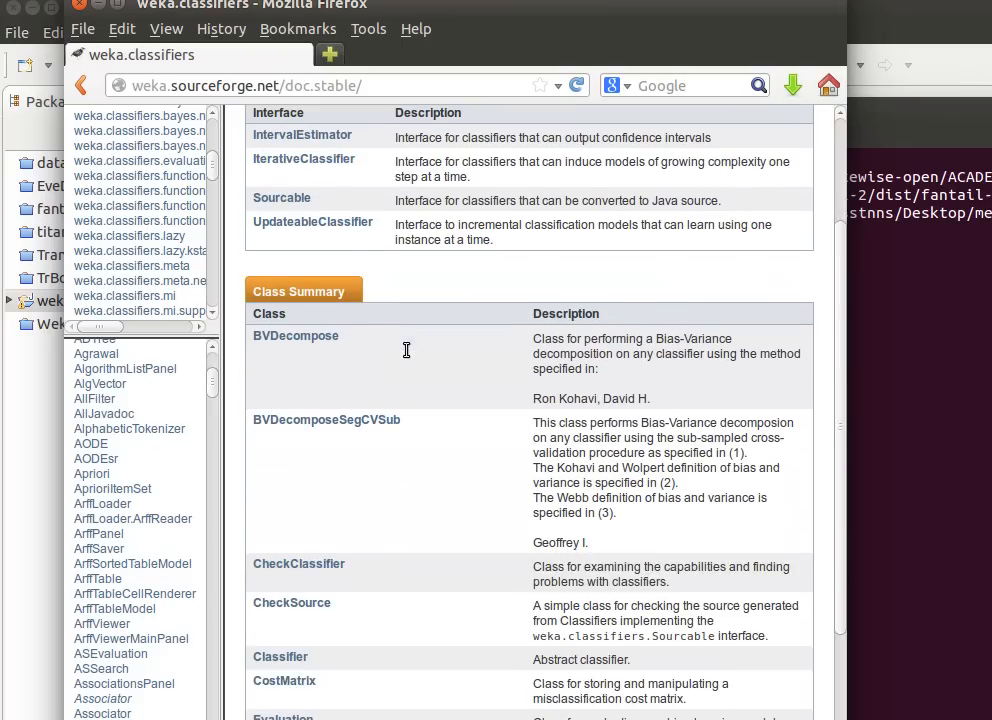
{"action": "scroll", "scroll_direction": "down", "scroll_amount": 3}
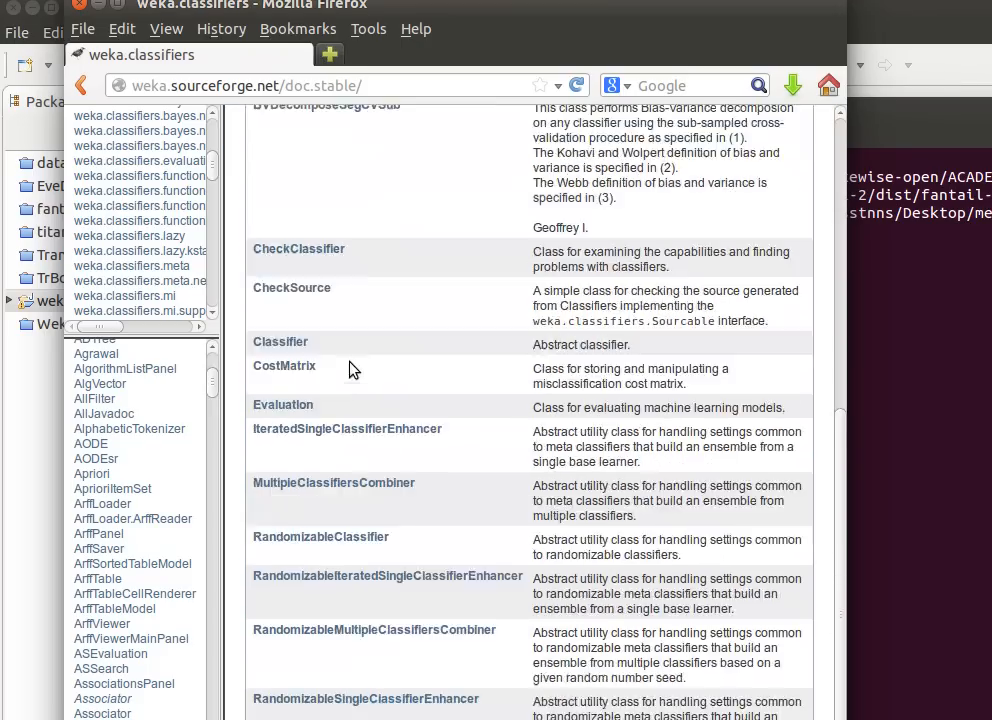
{"action": "scroll", "scroll_direction": "down", "scroll_amount": 3}
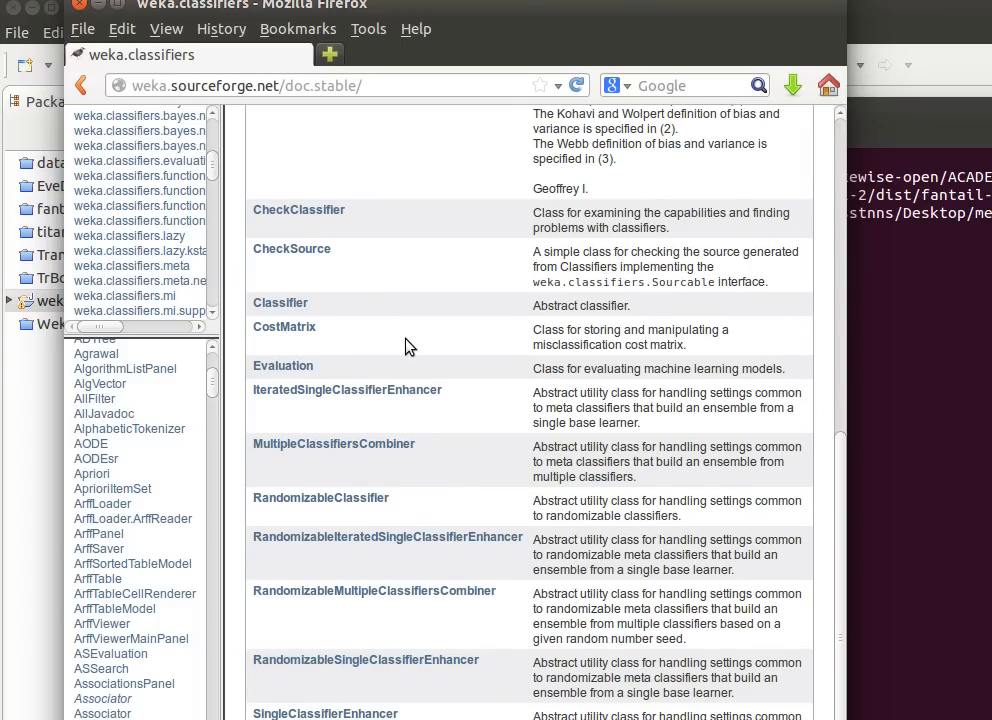
{"action": "left_click", "coordinate": [281, 303]}
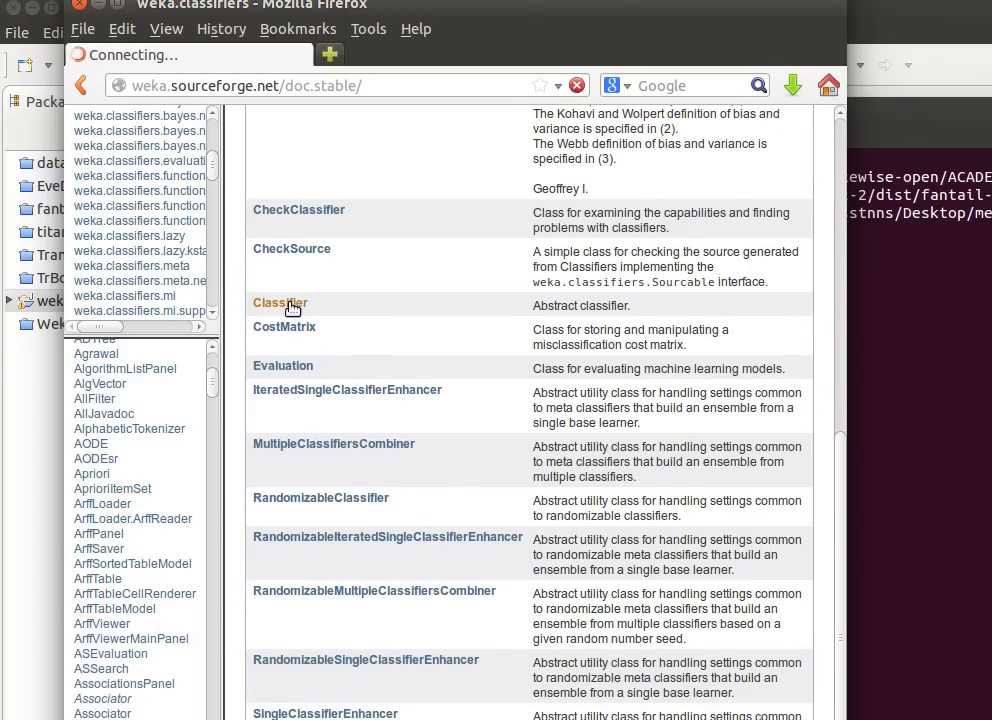
Step: Open ZeroR's docs from Classifier and follow buildClassifier's Instances parameter link
{"action": "left_click", "coordinate": [280, 303]}
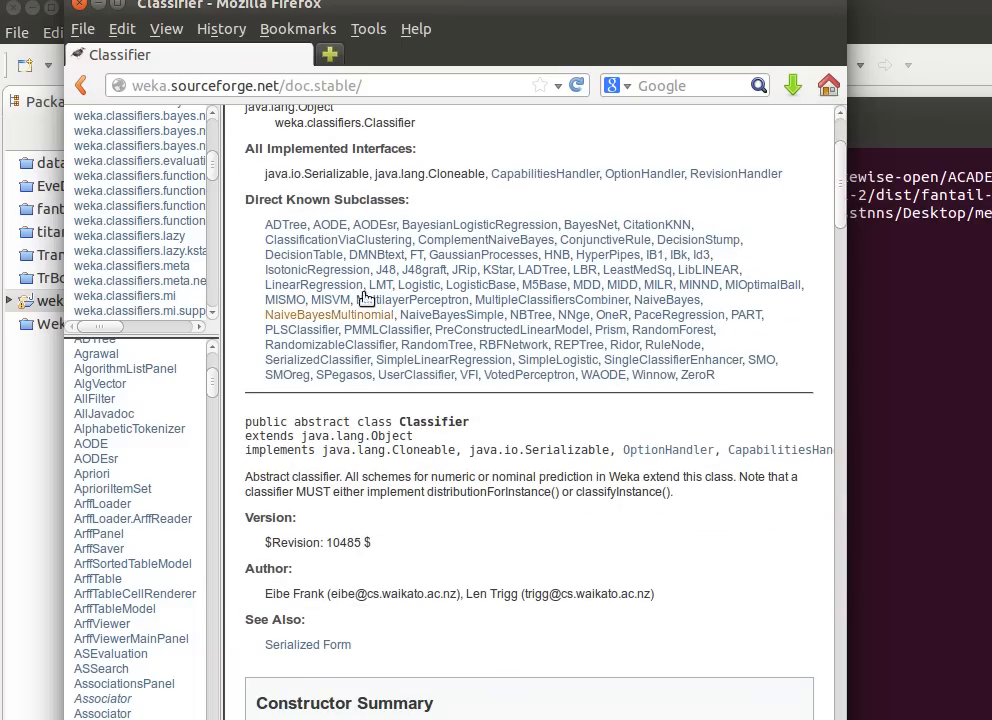
{"action": "mouse_move", "coordinate": [323, 231]}
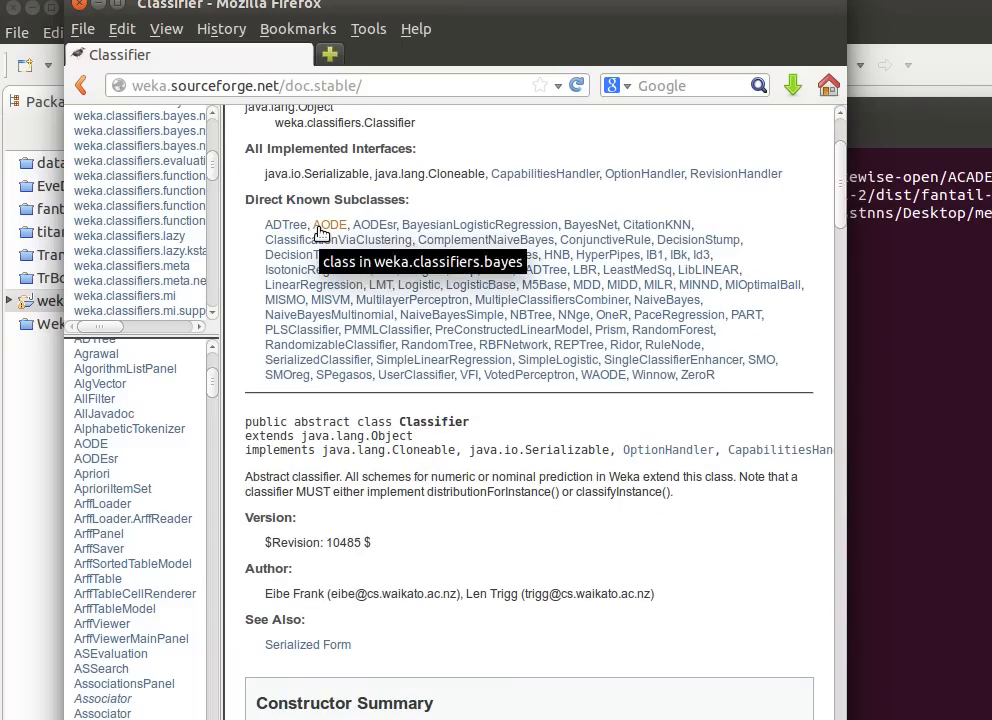
{"action": "mouse_move", "coordinate": [548, 244]}
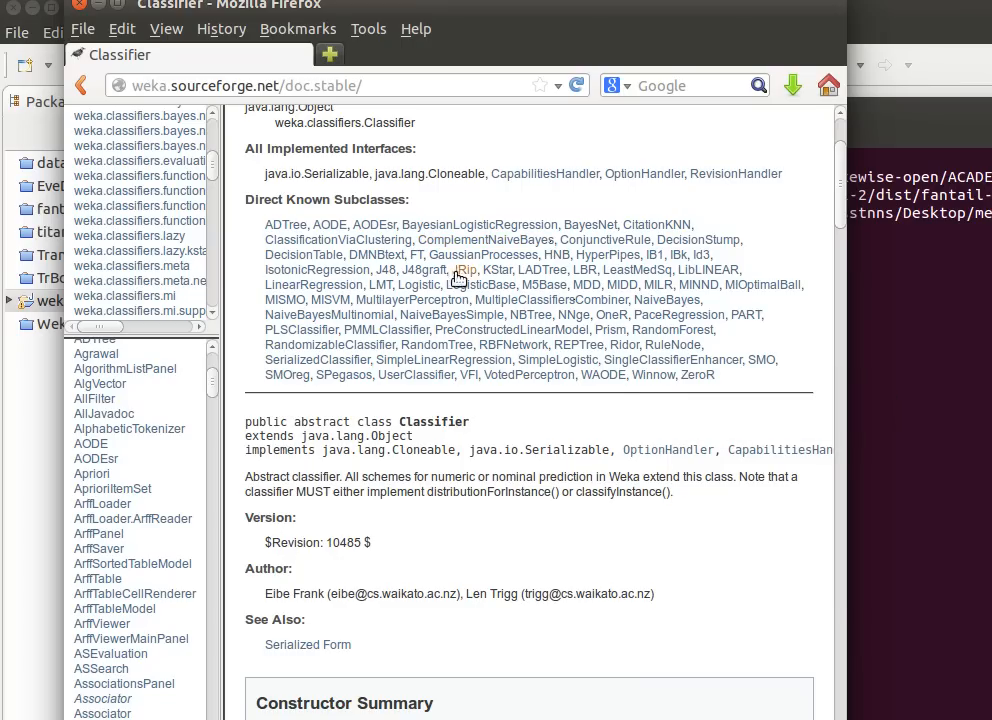
{"action": "mouse_move", "coordinate": [699, 383]}
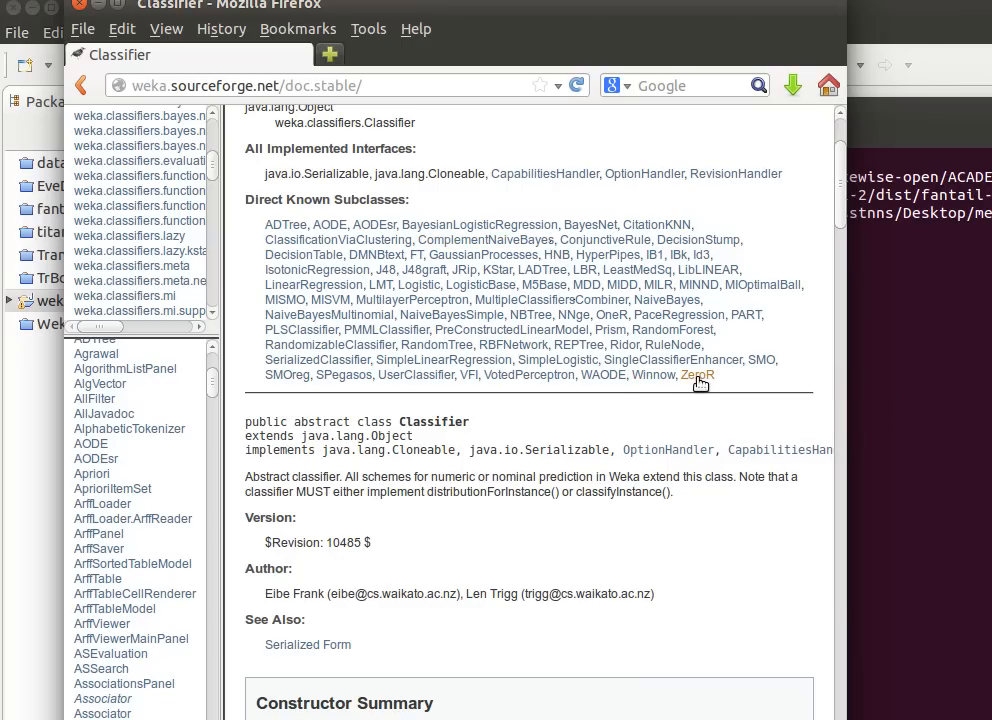
{"action": "mouse_move", "coordinate": [699, 380]}
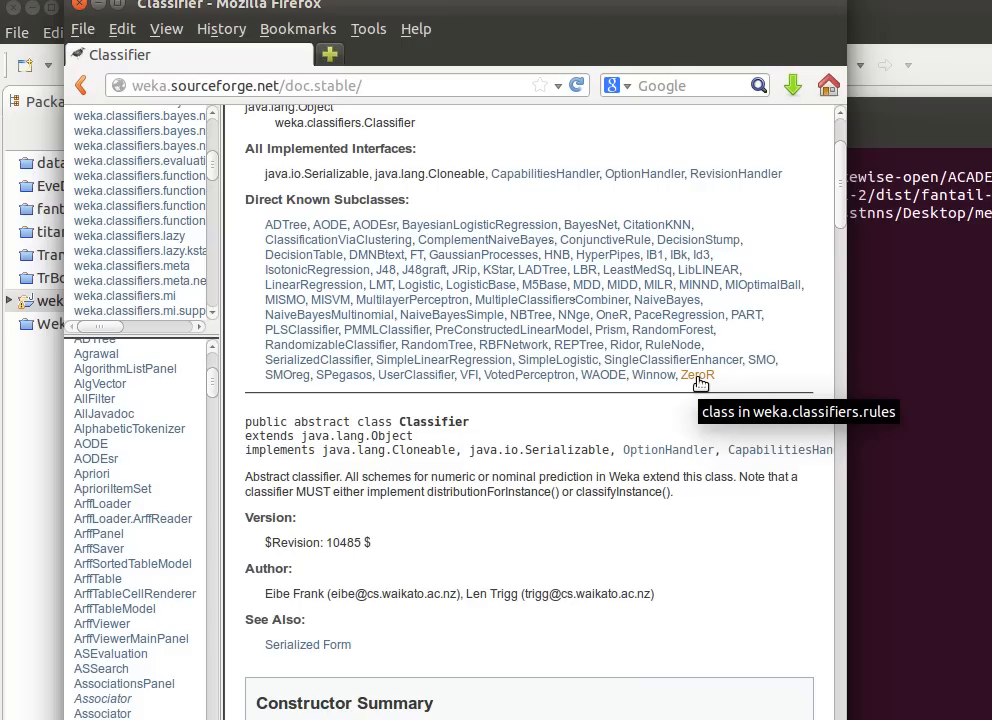
{"action": "left_click", "coordinate": [697, 375]}
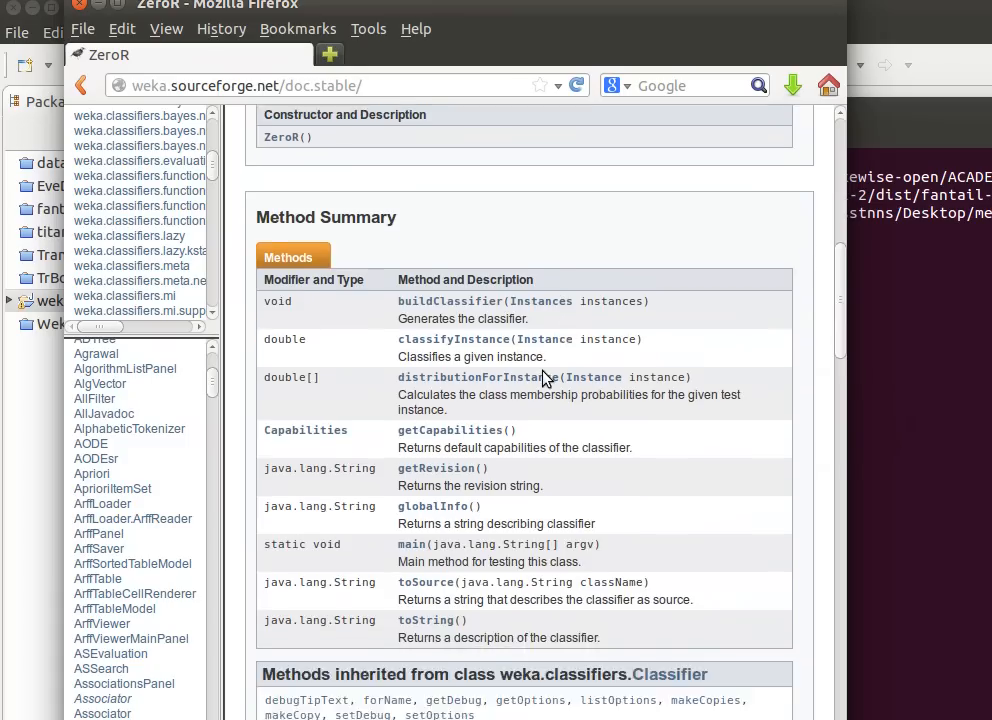
{"action": "scroll", "scroll_direction": "down", "scroll_amount": 3}
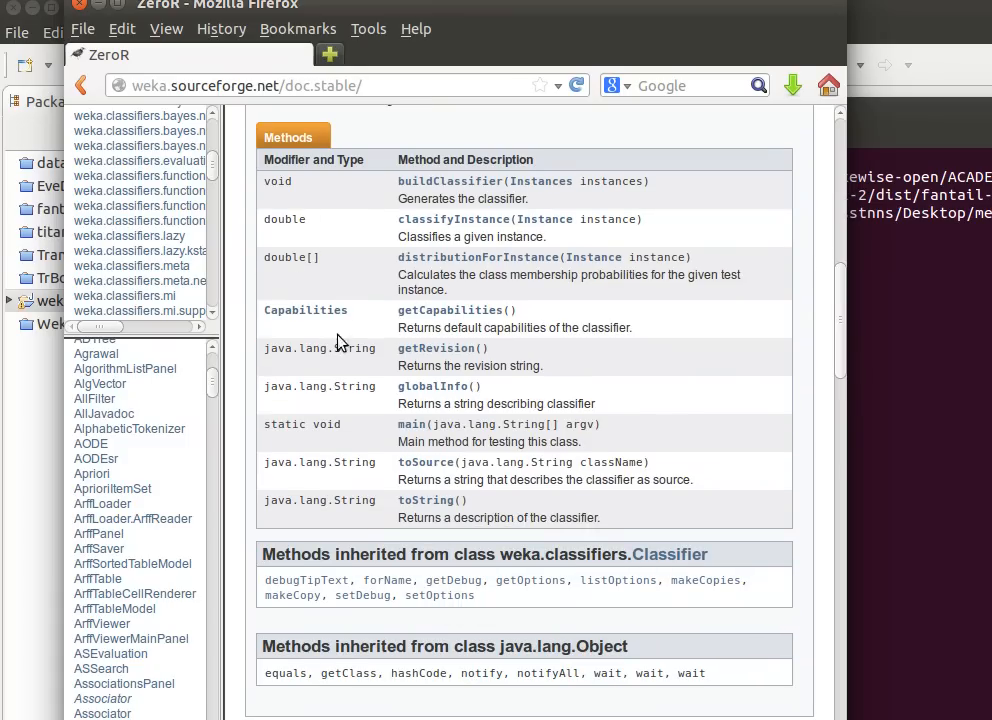
{"action": "scroll", "scroll_direction": "down", "scroll_amount": 3}
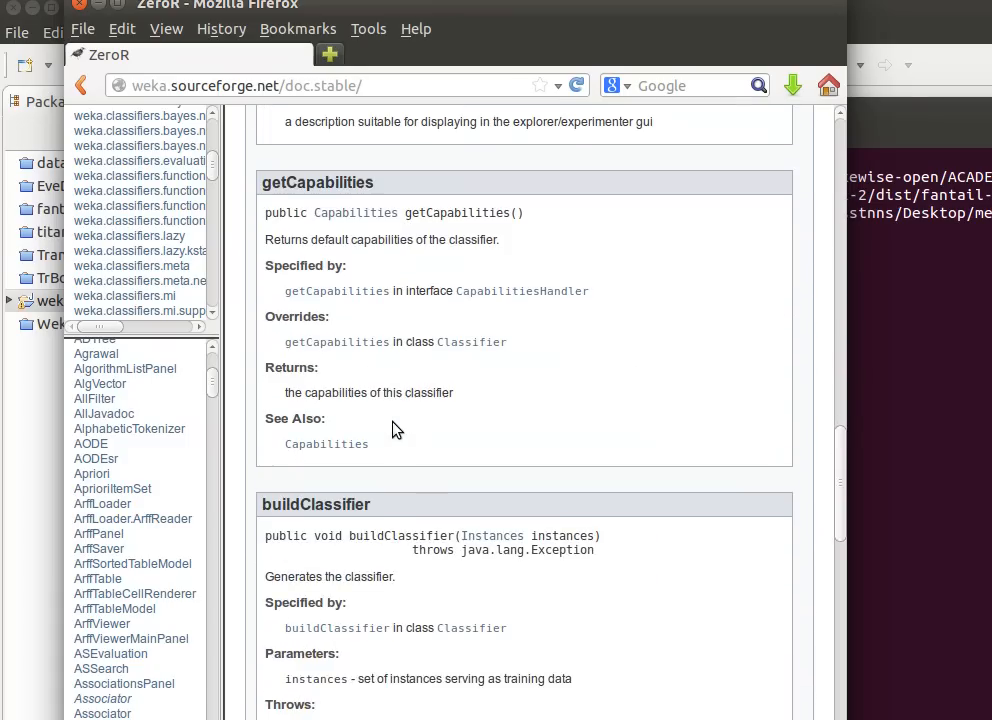
{"action": "scroll", "scroll_direction": "down", "scroll_amount": 3}
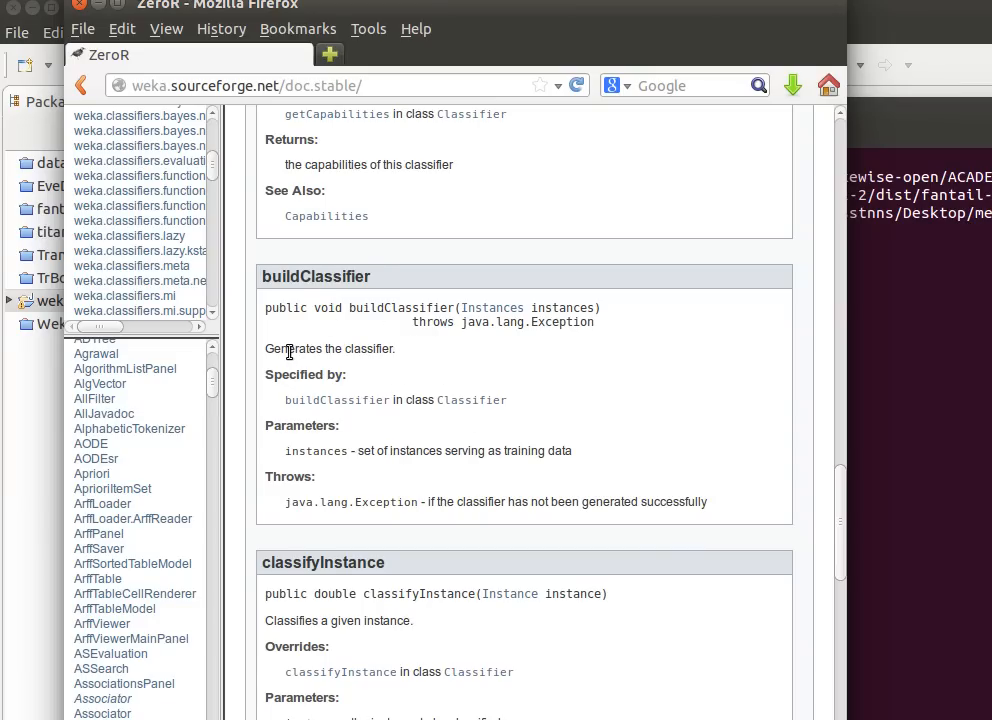
{"action": "mouse_move", "coordinate": [391, 308]}
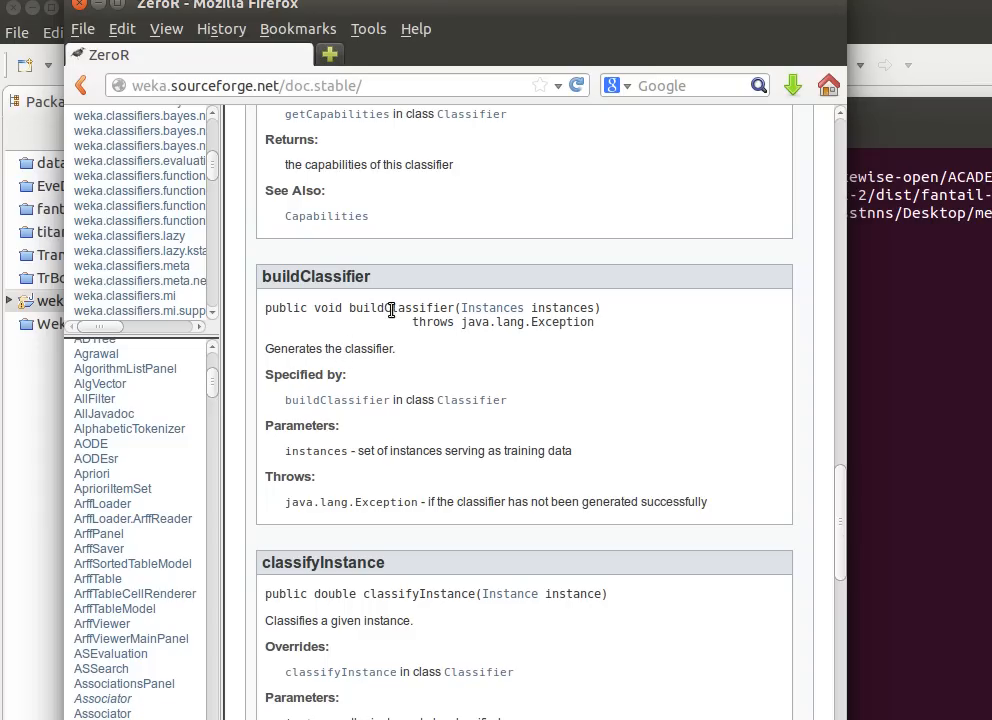
{"action": "mouse_move", "coordinate": [492, 318]}
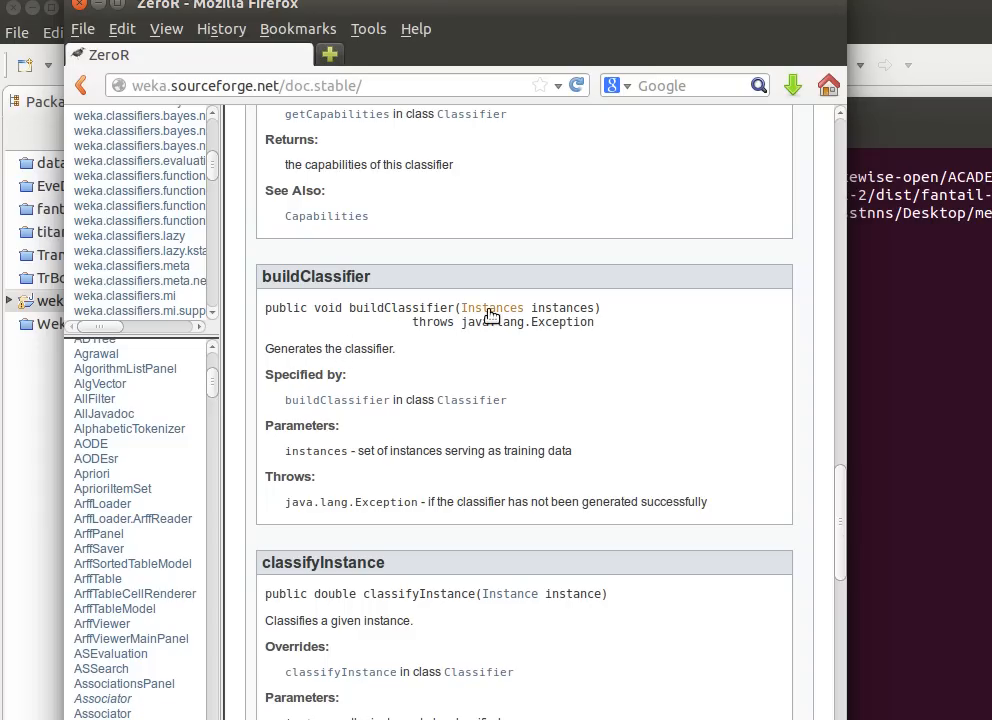
{"action": "left_click", "coordinate": [490, 308]}
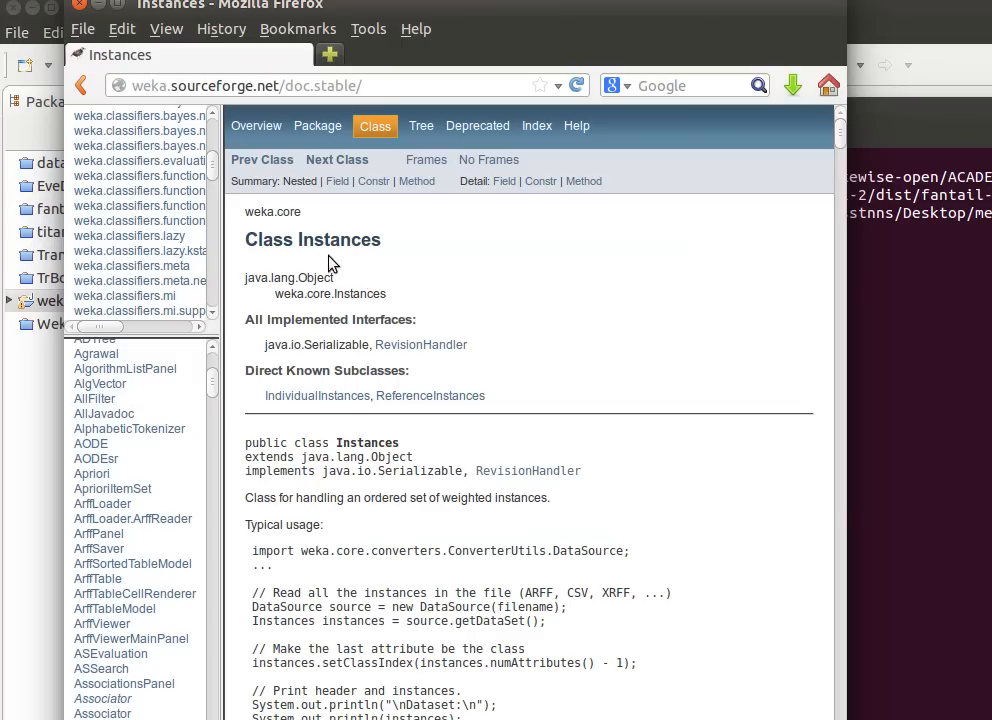
Step: Scroll the Instances class page down to its Typical usage dataset-loading example
{"action": "scroll", "scroll_direction": "down", "scroll_amount": 3}
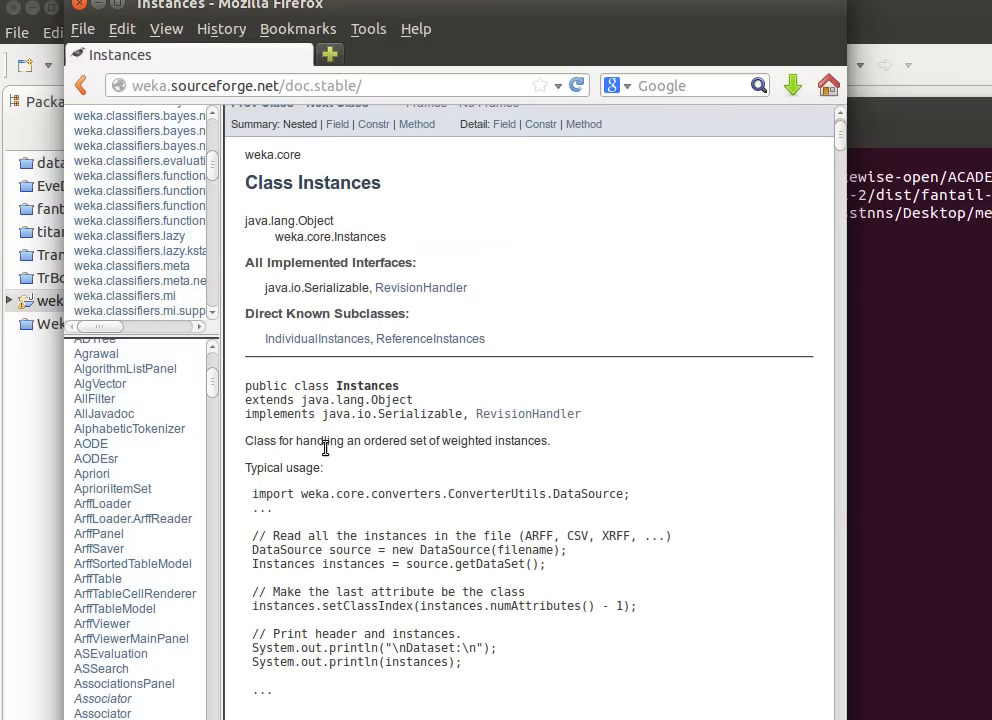
{"action": "mouse_move", "coordinate": [510, 441]}
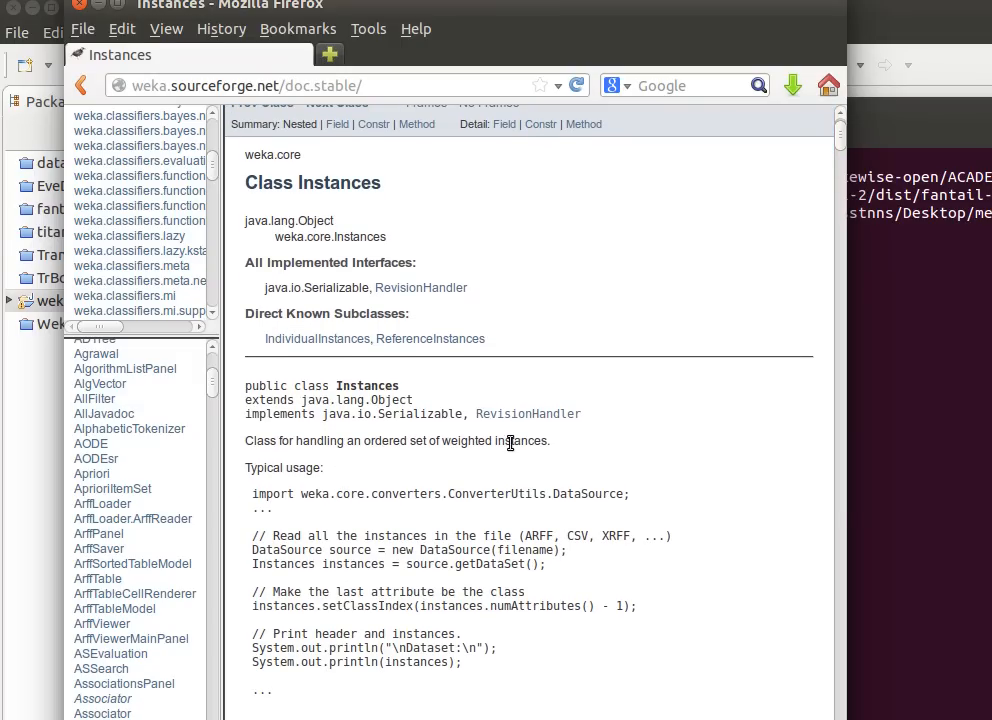
{"action": "scroll", "scroll_direction": "down", "scroll_amount": 3}
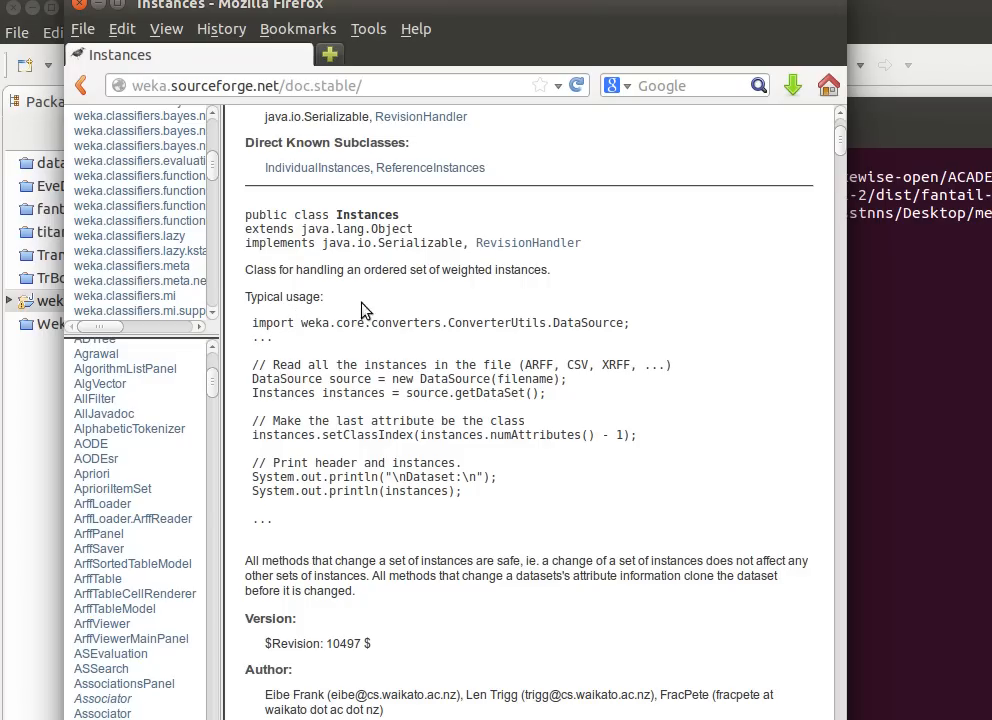
{"action": "mouse_move", "coordinate": [362, 378]}
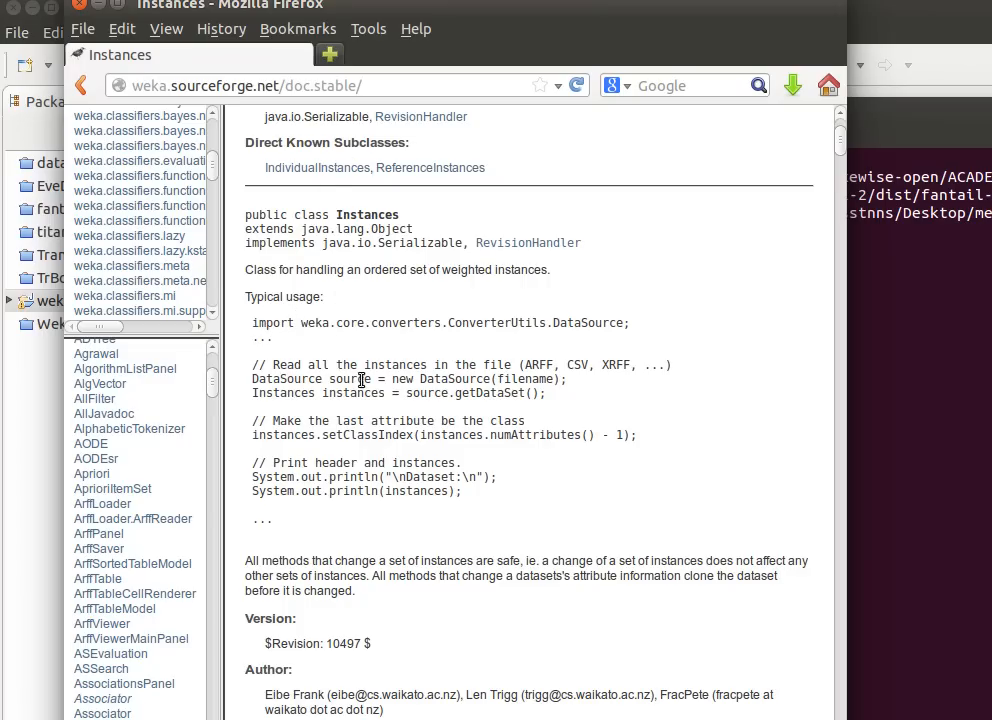
{"action": "mouse_move", "coordinate": [375, 365]}
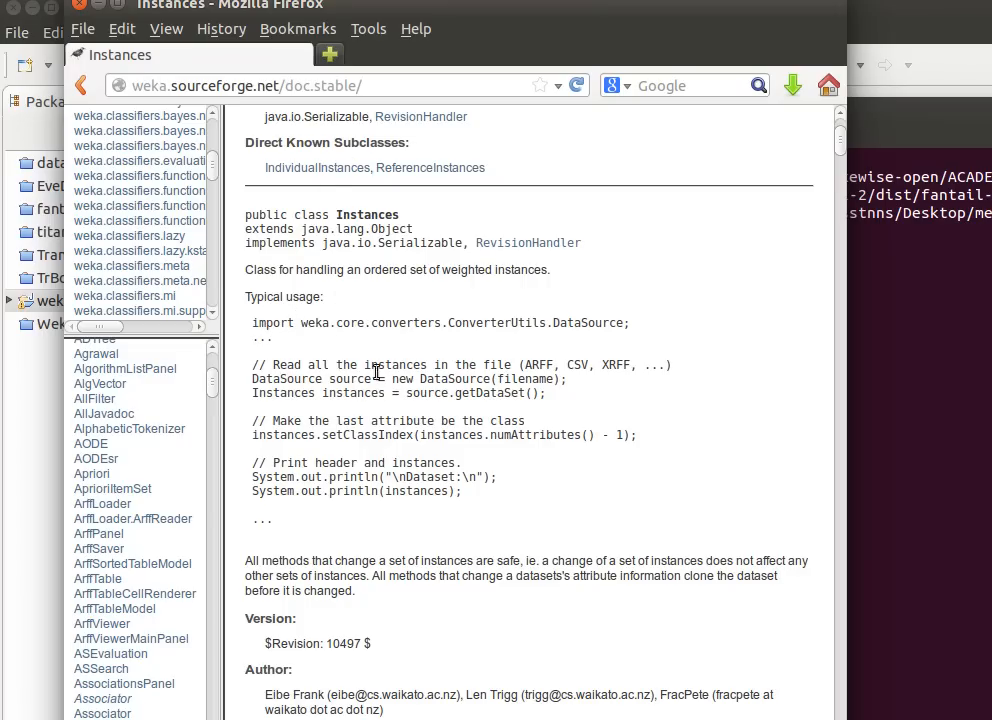
{"action": "mouse_move", "coordinate": [384, 393]}
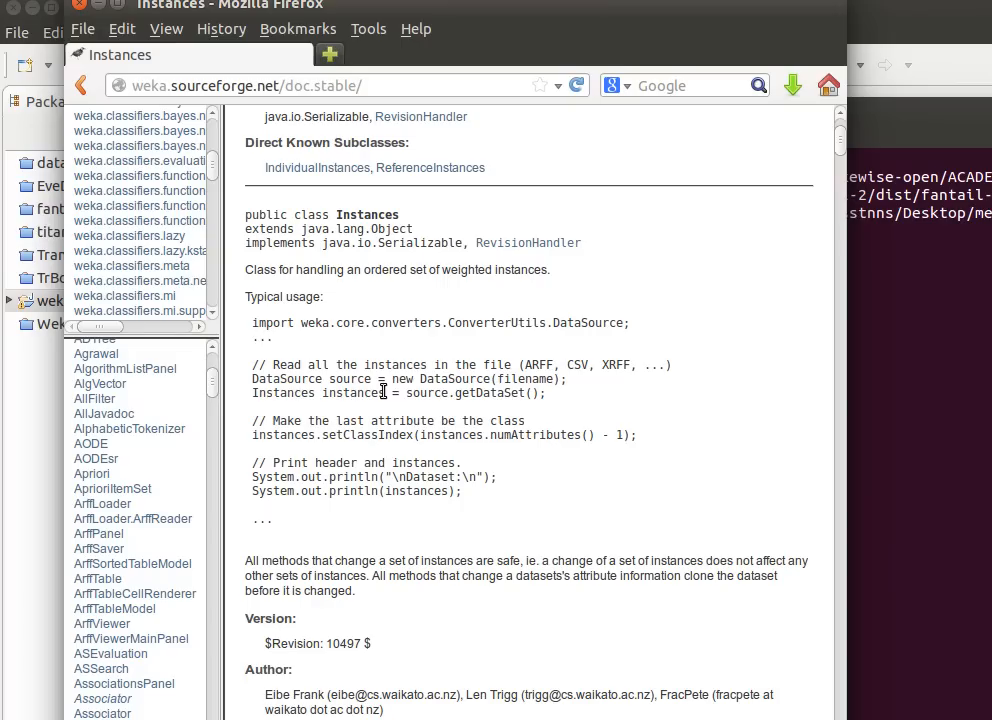
{"action": "mouse_move", "coordinate": [183, 162]}
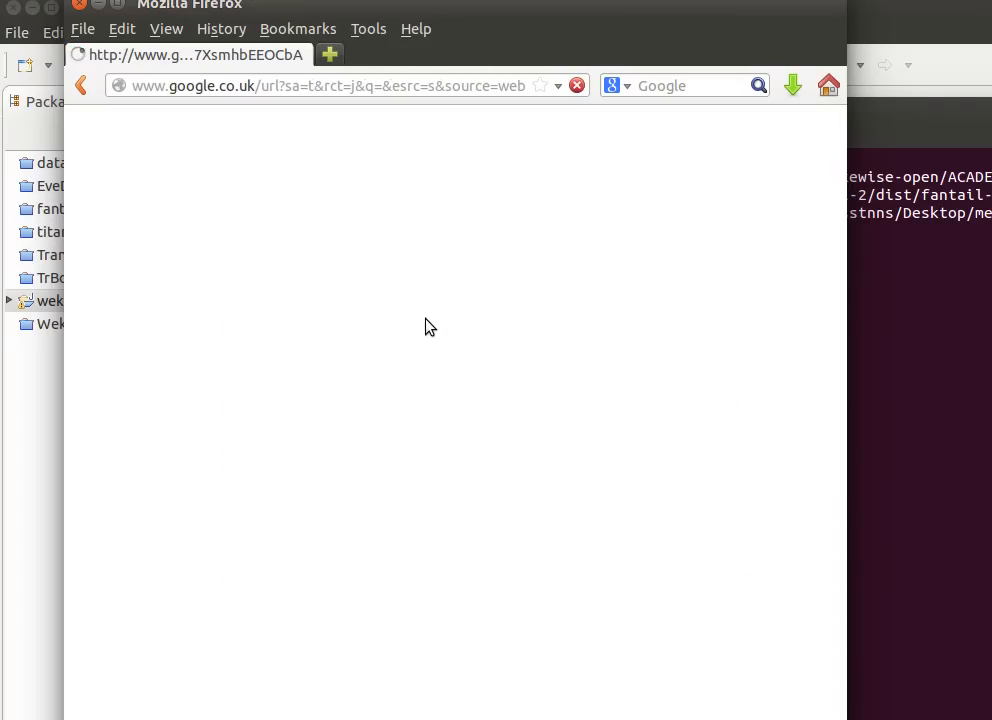
{"action": "mouse_move", "coordinate": [250, 229]}
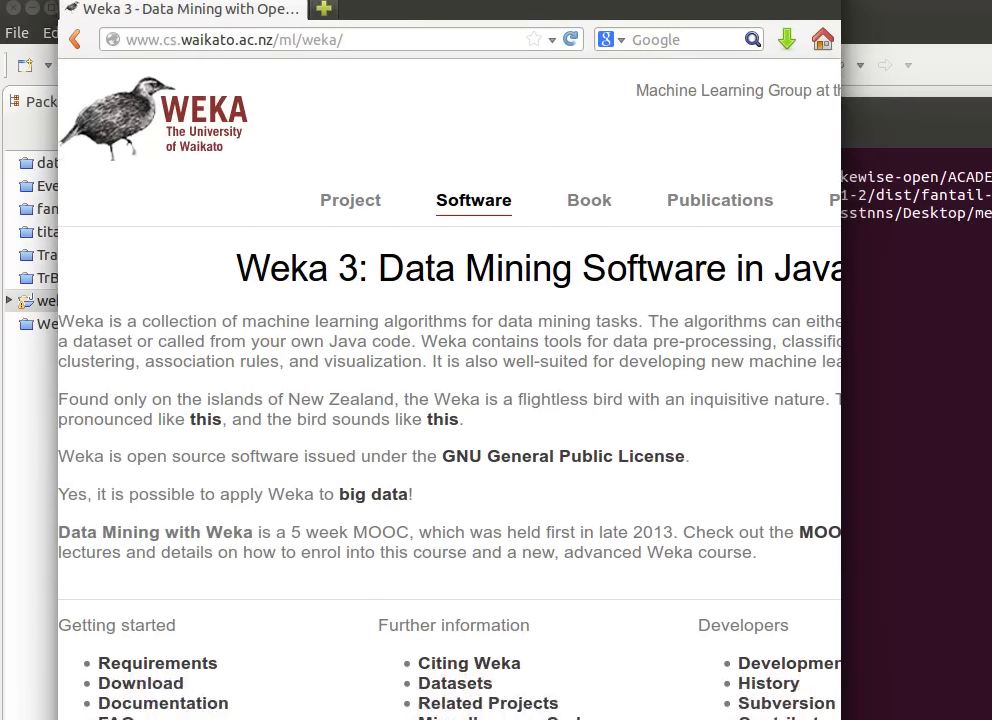
Step: Open Weka's Downloading and installing page and scroll through the stable Windows, Mac and Linux downloads
{"action": "left_click", "coordinate": [140, 683]}
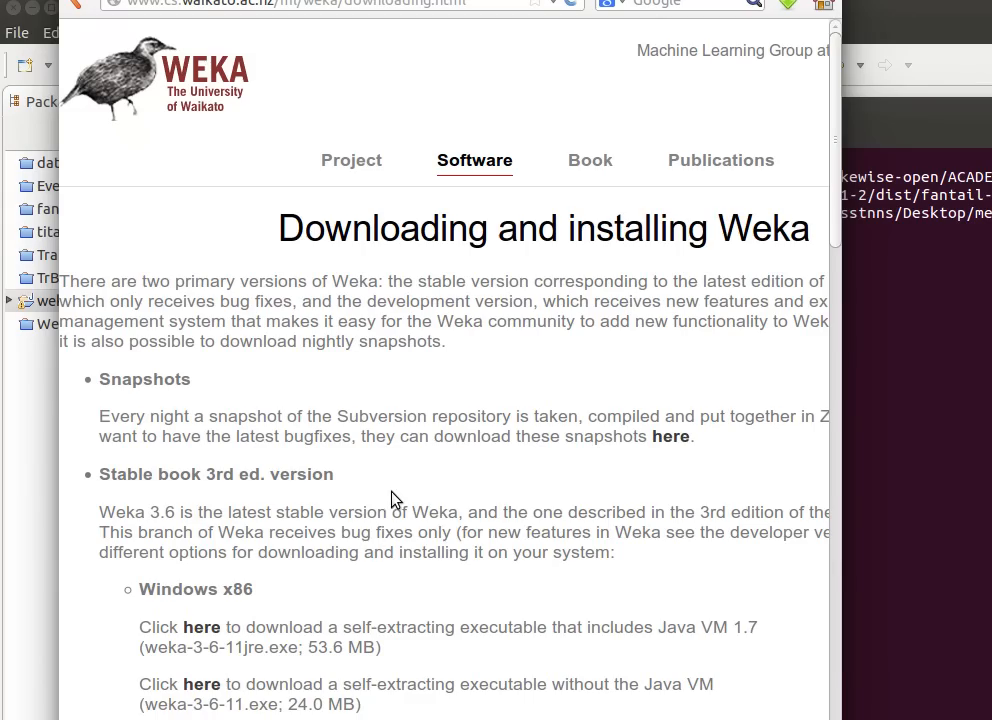
{"action": "scroll", "scroll_direction": "down", "scroll_amount": 3}
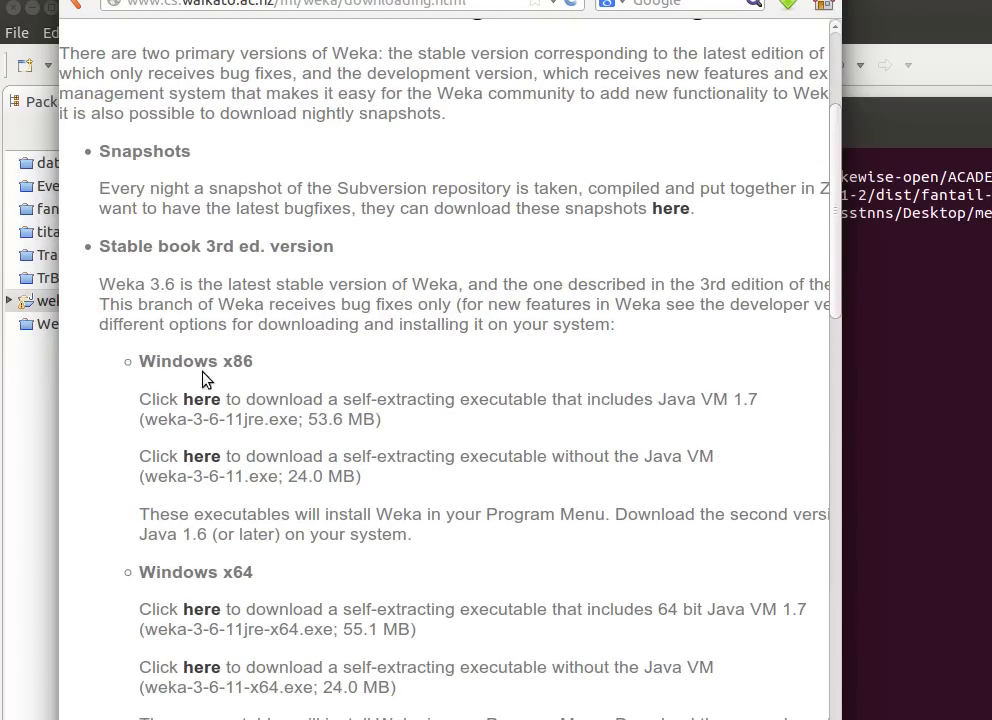
{"action": "scroll", "scroll_direction": "down", "scroll_amount": 3}
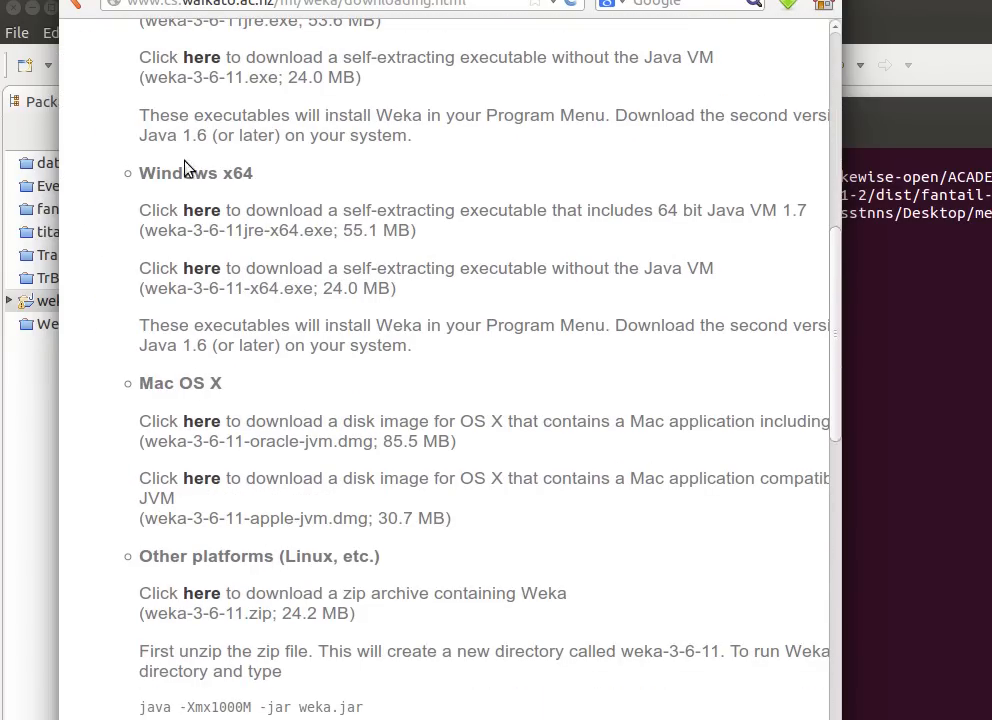
{"action": "scroll", "scroll_direction": "down", "scroll_amount": 3}
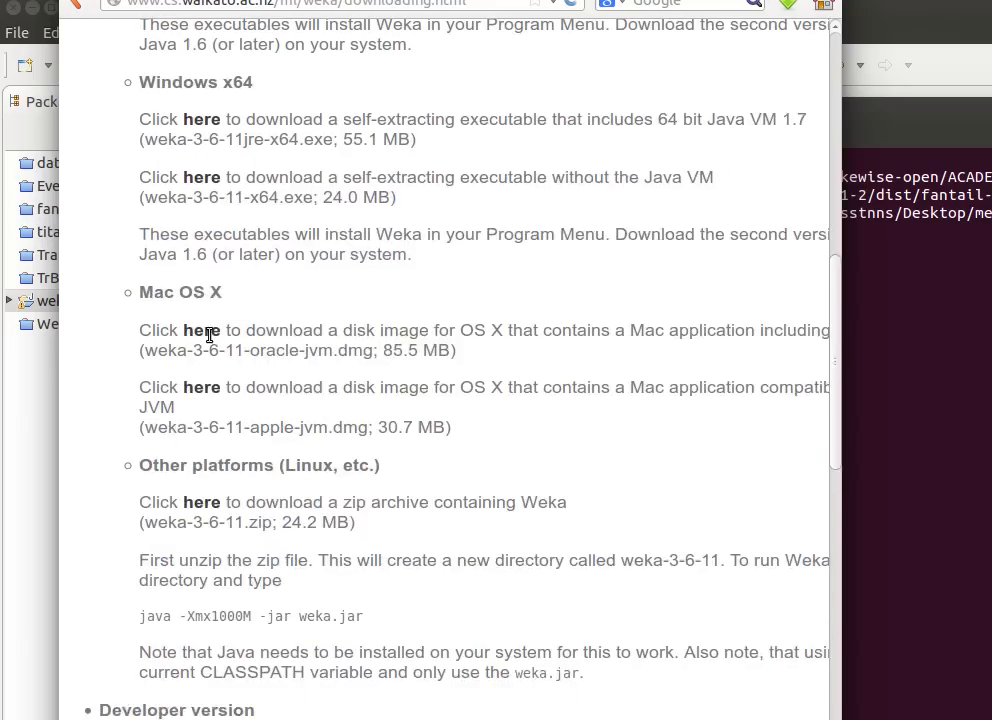
{"action": "scroll", "scroll_direction": "down", "scroll_amount": 3}
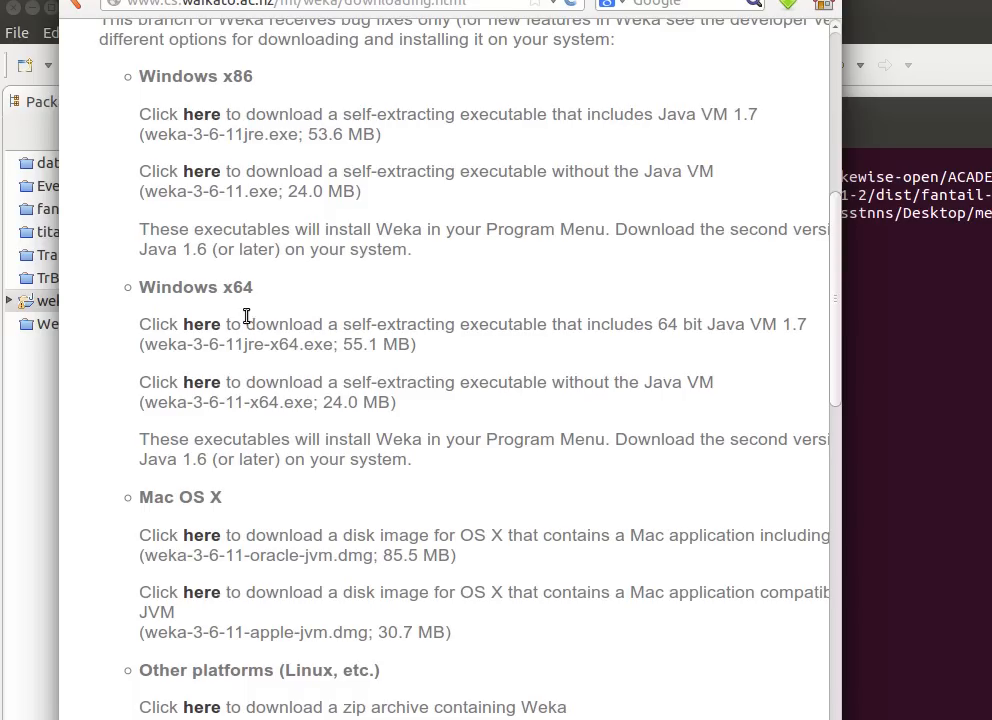
{"action": "mouse_move", "coordinate": [261, 184]}
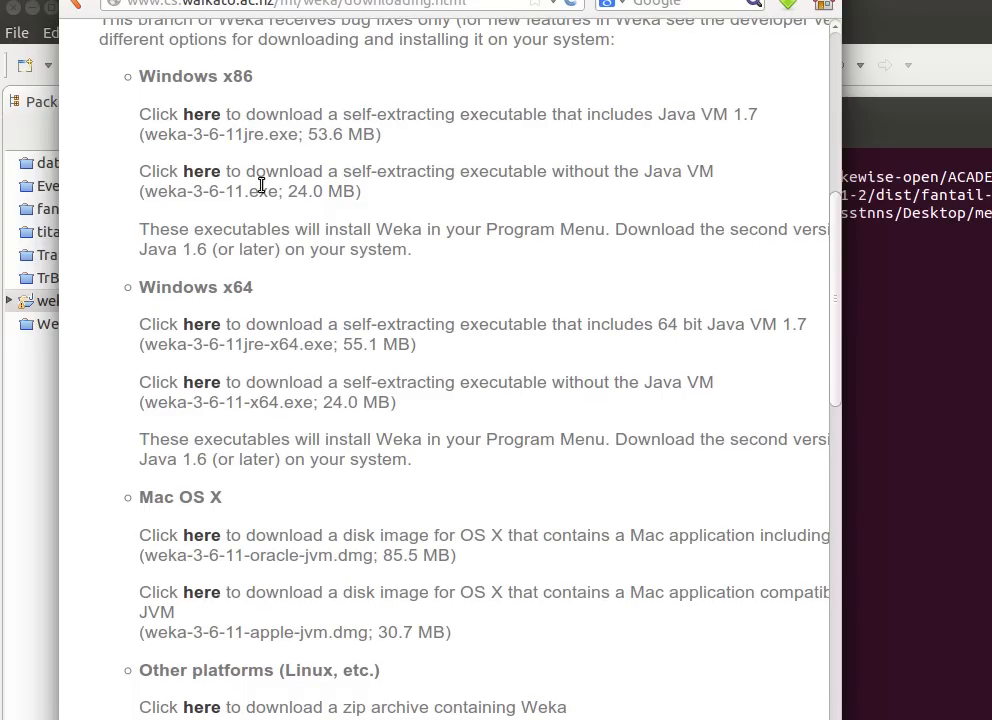